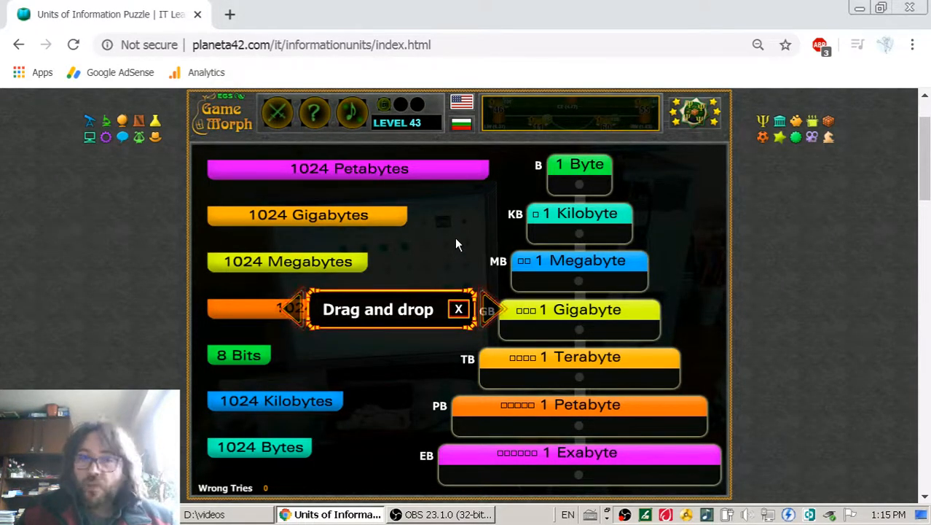
{"action": "mouse_move", "coordinate": [467, 234]}
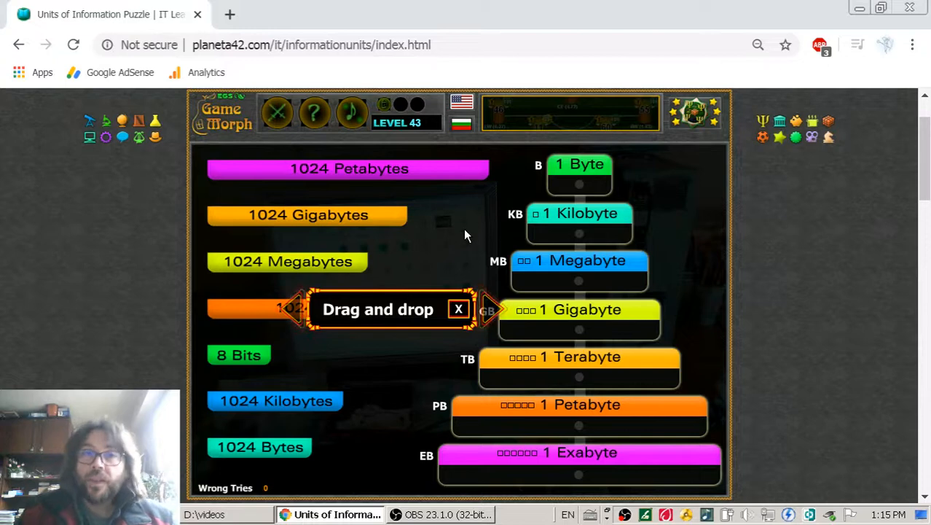
{"action": "mouse_move", "coordinate": [450, 228]}
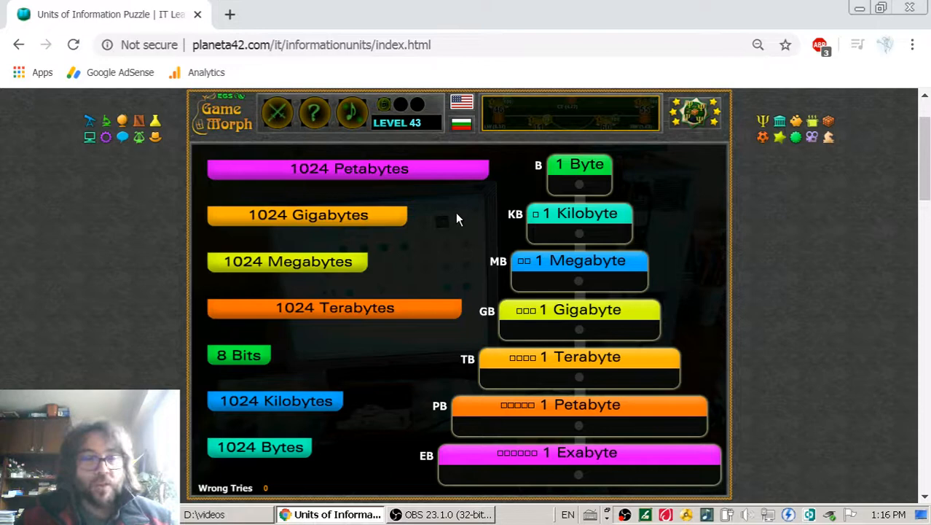
{"action": "mouse_move", "coordinate": [465, 224]}
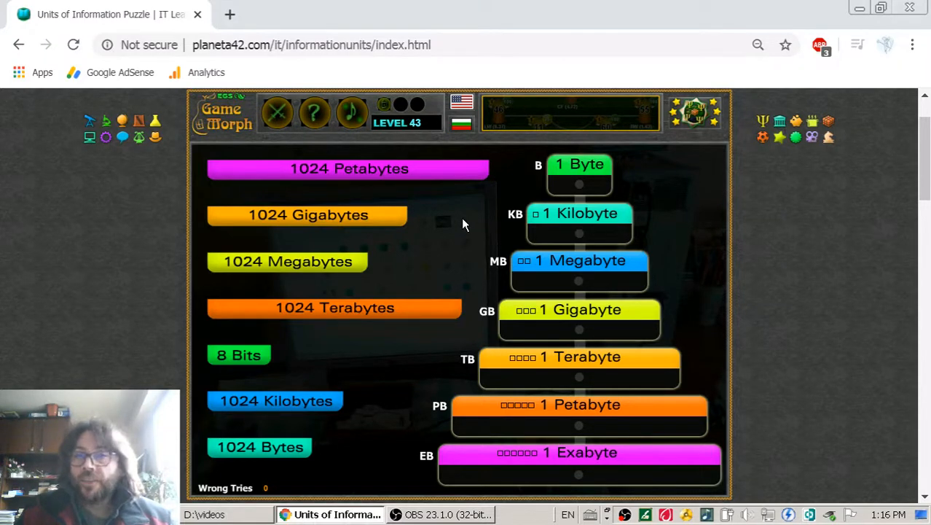
{"action": "mouse_move", "coordinate": [459, 235]}
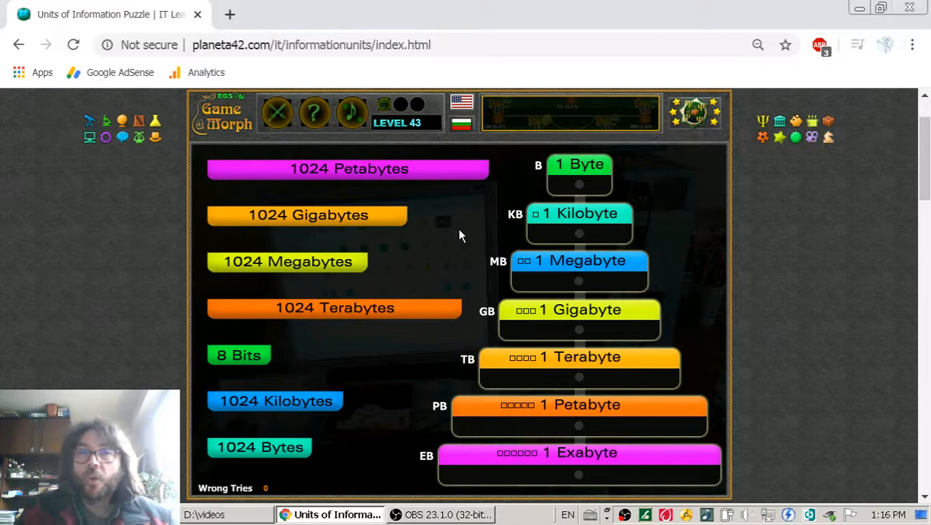
{"action": "mouse_move", "coordinate": [455, 227]}
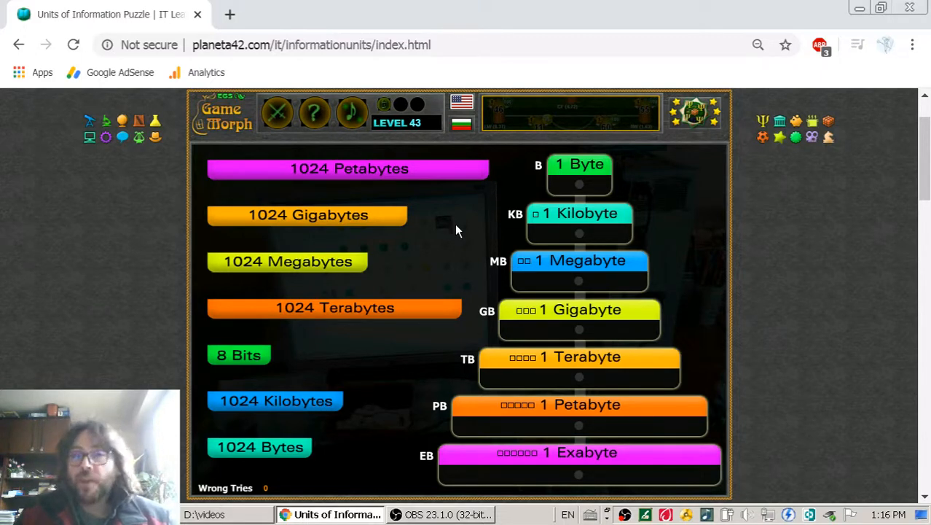
{"action": "mouse_move", "coordinate": [410, 275]}
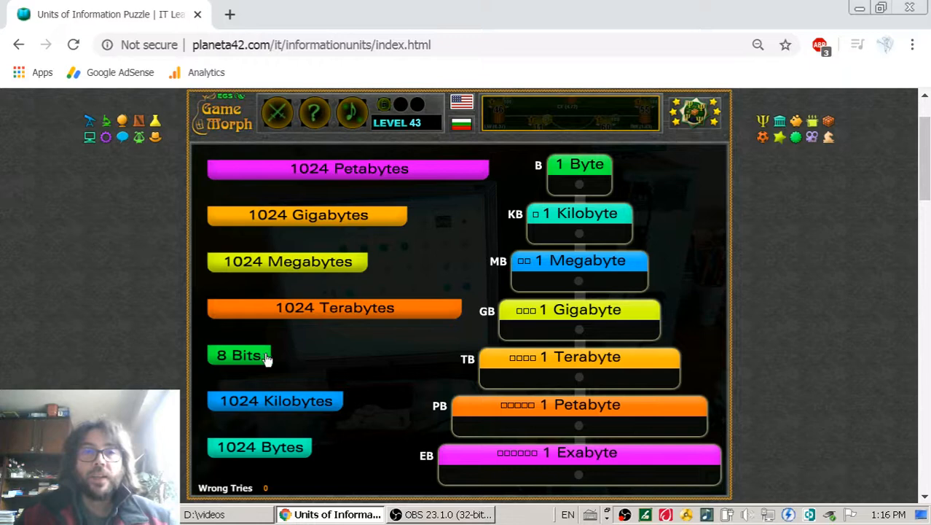
{"action": "mouse_move", "coordinate": [583, 170]}
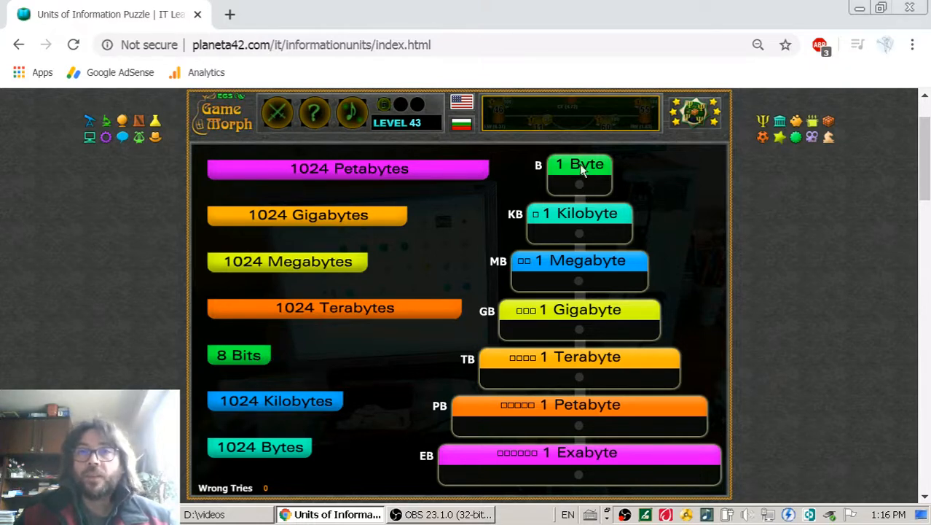
{"action": "mouse_move", "coordinate": [587, 173]}
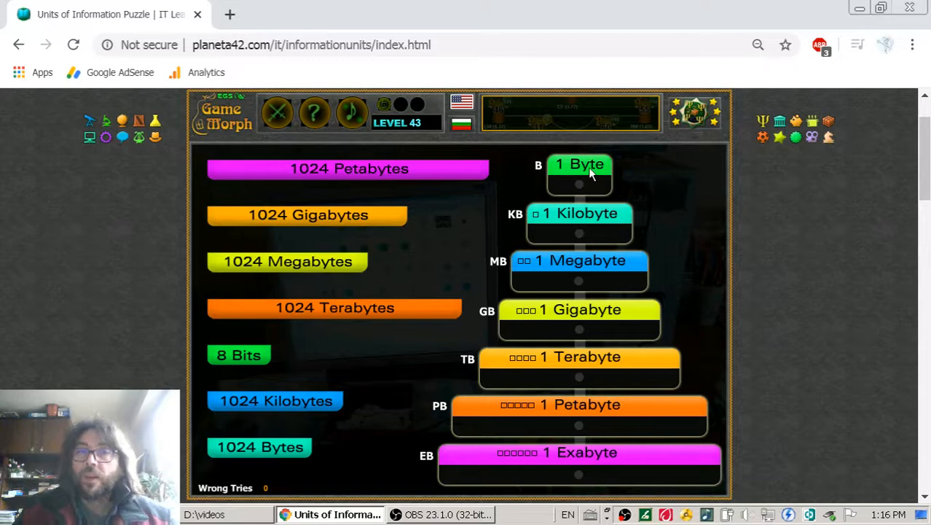
{"action": "mouse_move", "coordinate": [239, 357]}
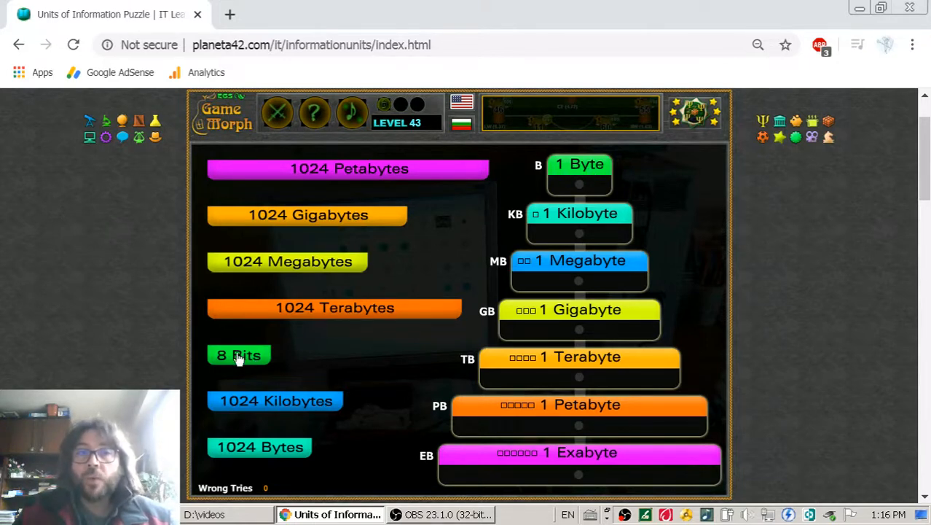
- Drag the green '8 Bits' bar into the slot under 1 Byte
{"action": "left_click_drag", "start_coordinate": [239, 355], "coordinate": [579, 182]}
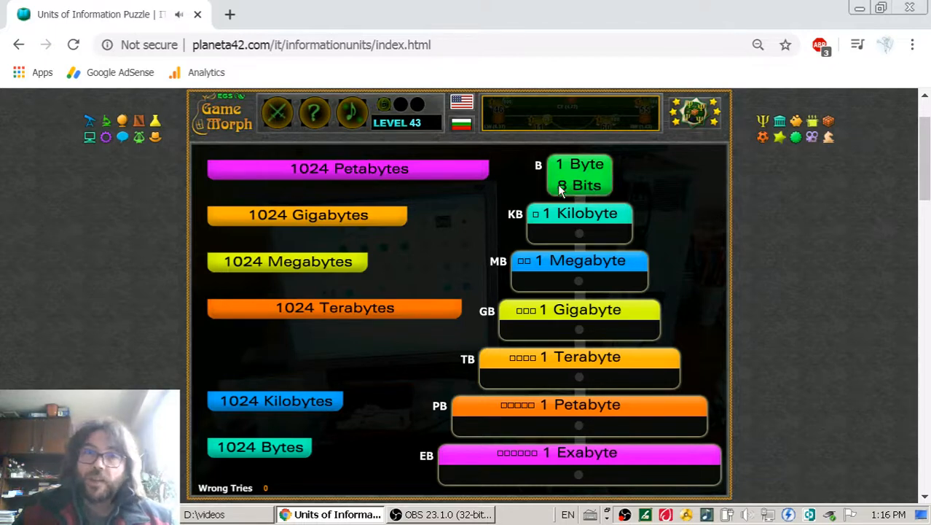
{"action": "mouse_move", "coordinate": [631, 195]}
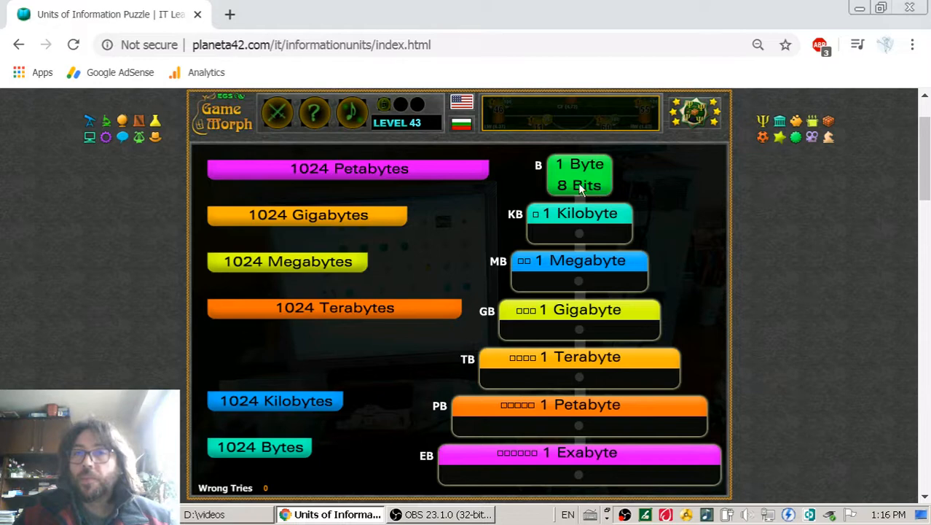
{"action": "mouse_move", "coordinate": [587, 195]}
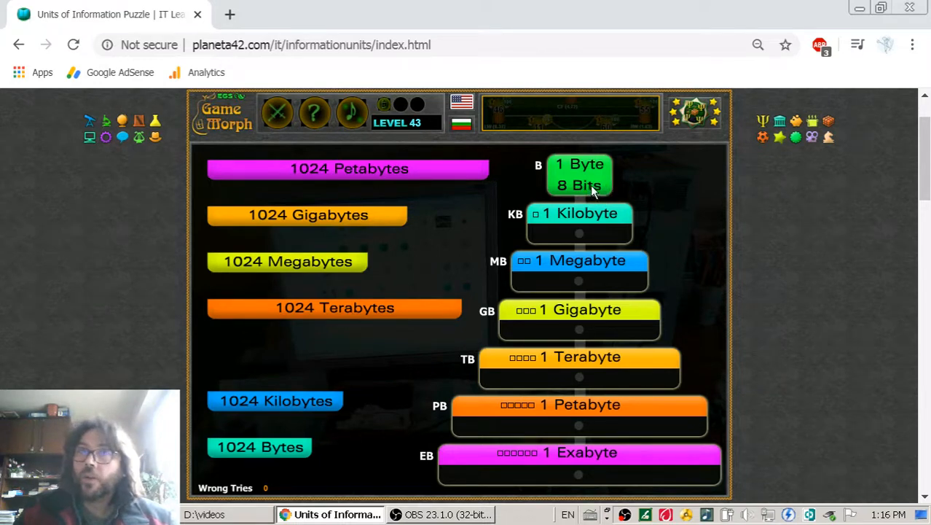
{"action": "mouse_move", "coordinate": [583, 190]}
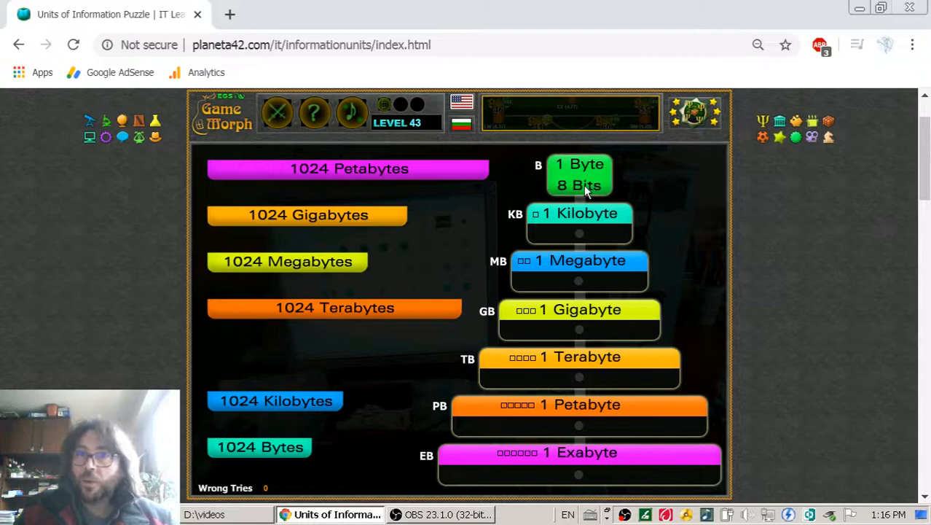
{"action": "mouse_move", "coordinate": [609, 191]}
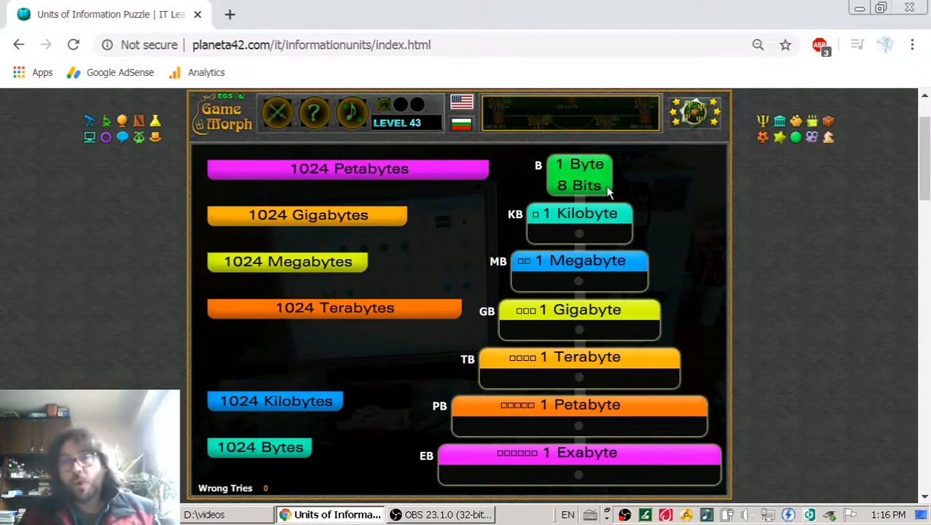
{"action": "mouse_move", "coordinate": [634, 222]}
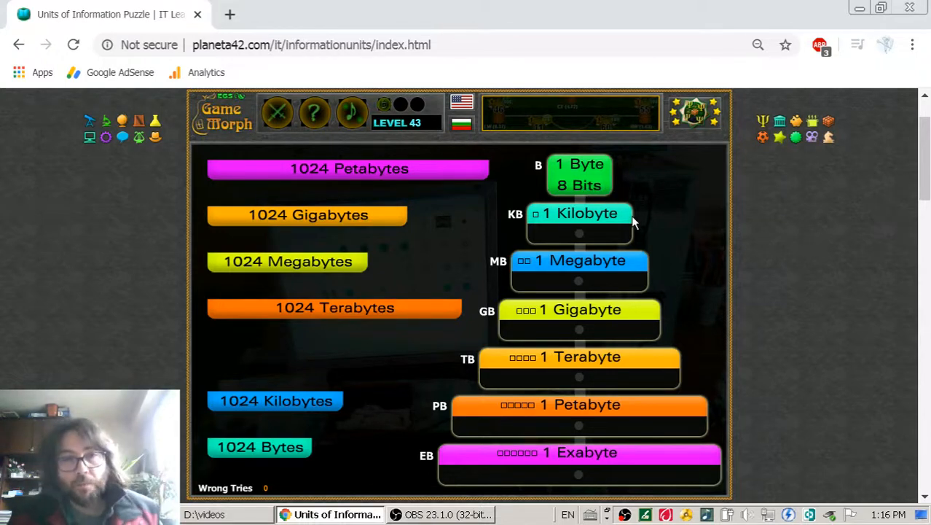
{"action": "mouse_move", "coordinate": [653, 207]}
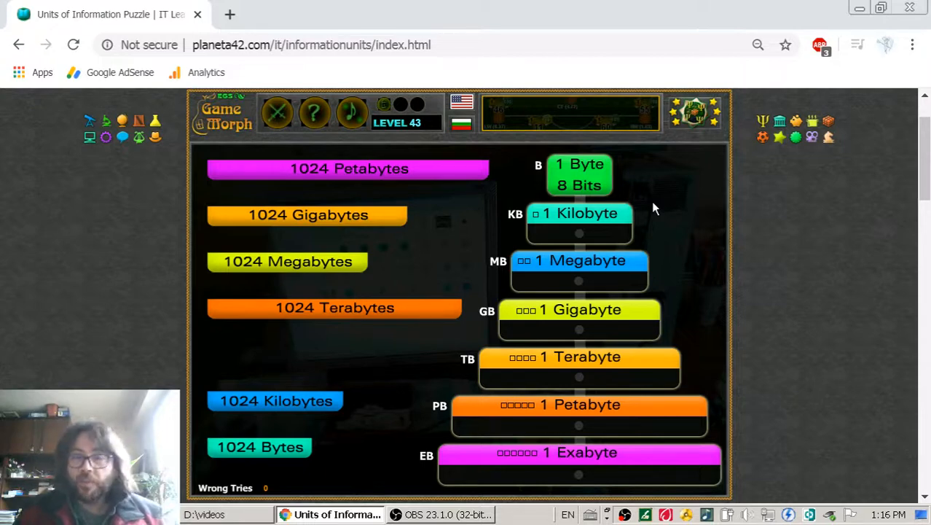
{"action": "mouse_move", "coordinate": [665, 201]}
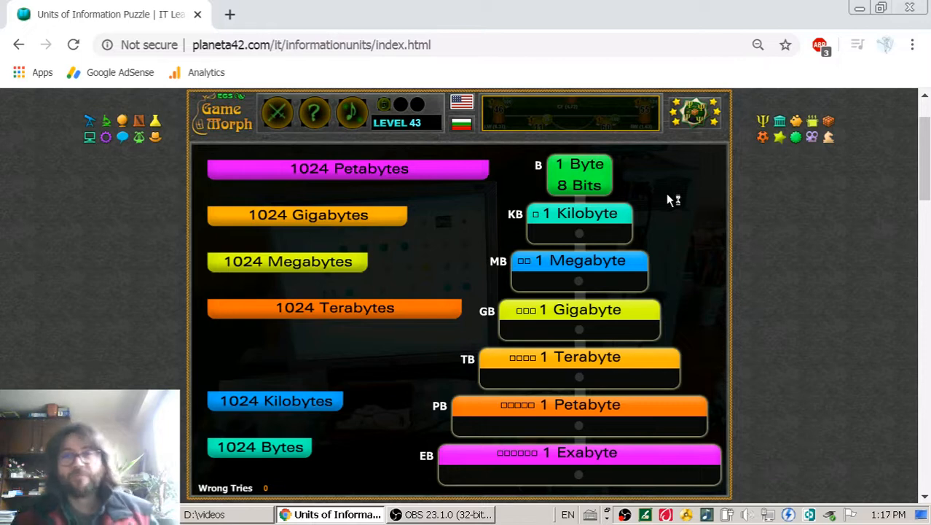
{"action": "mouse_move", "coordinate": [758, 354]}
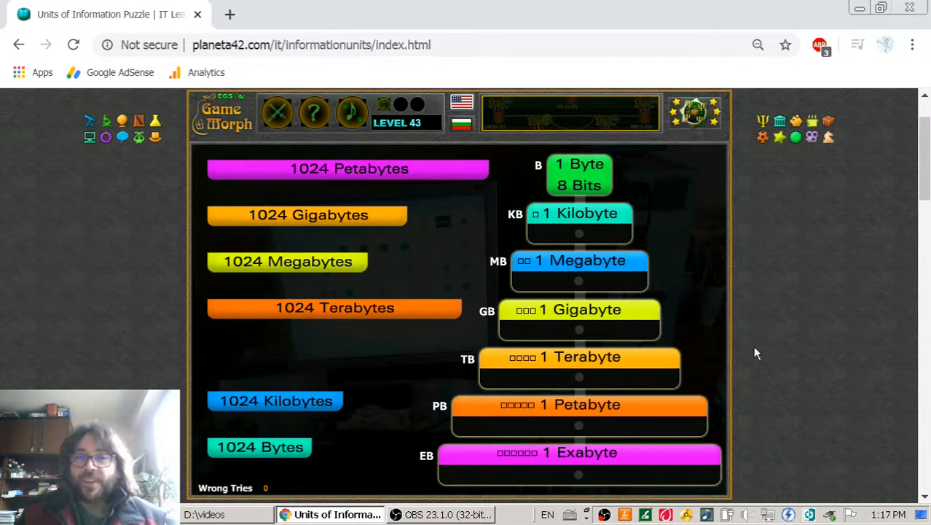
{"action": "mouse_move", "coordinate": [634, 204]}
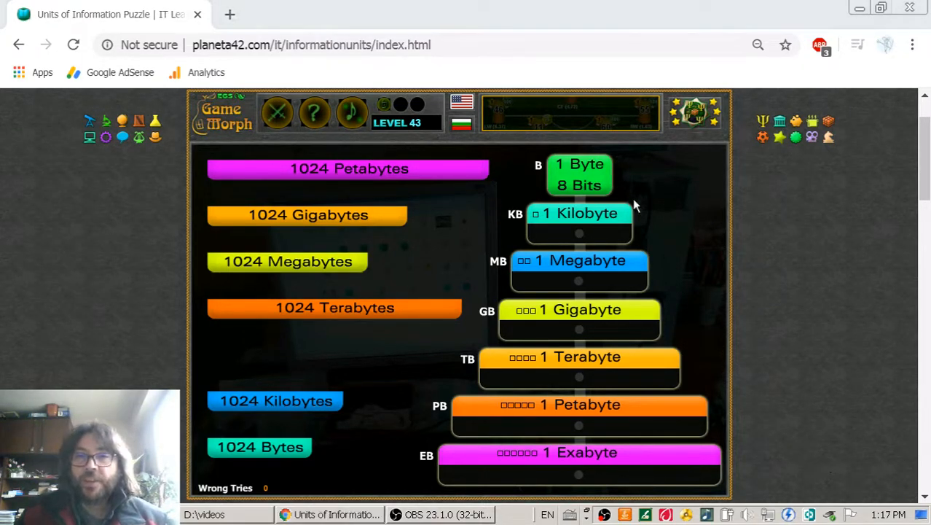
{"action": "mouse_move", "coordinate": [665, 188]}
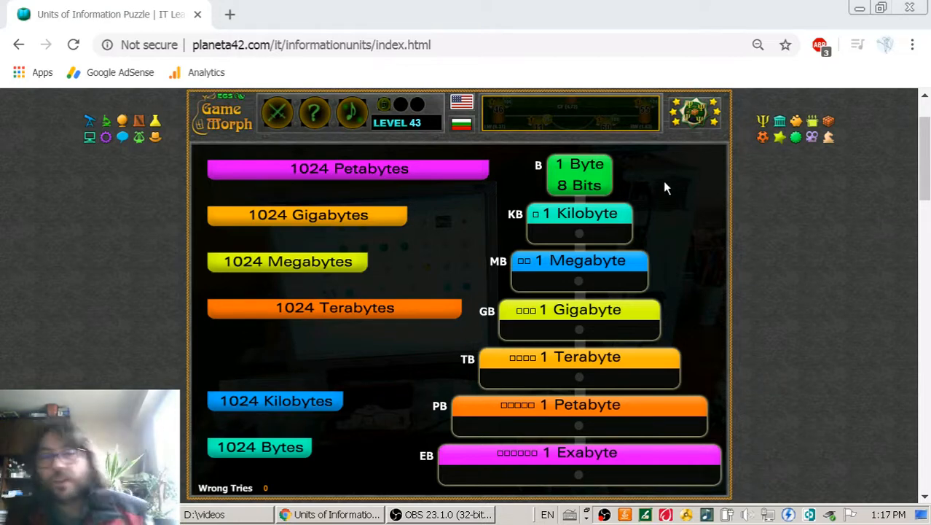
{"action": "mouse_move", "coordinate": [579, 175]}
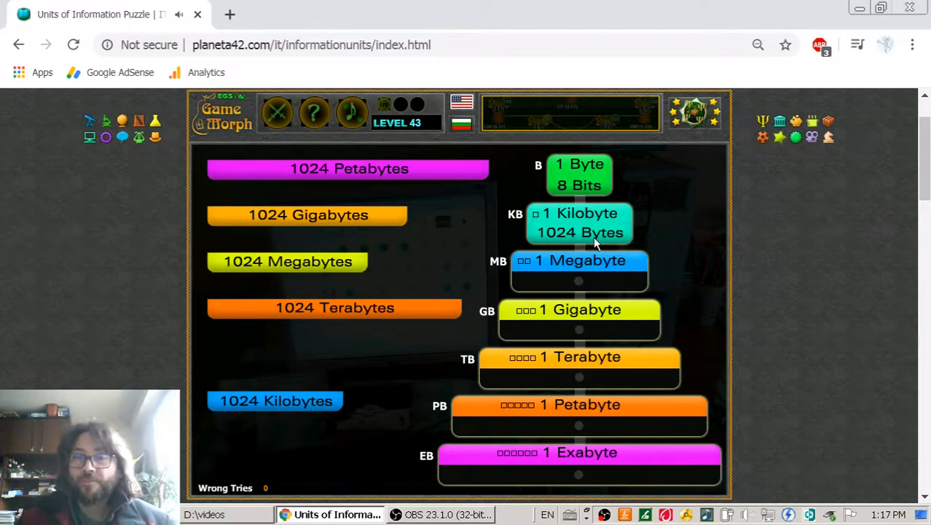
{"action": "mouse_move", "coordinate": [541, 176]}
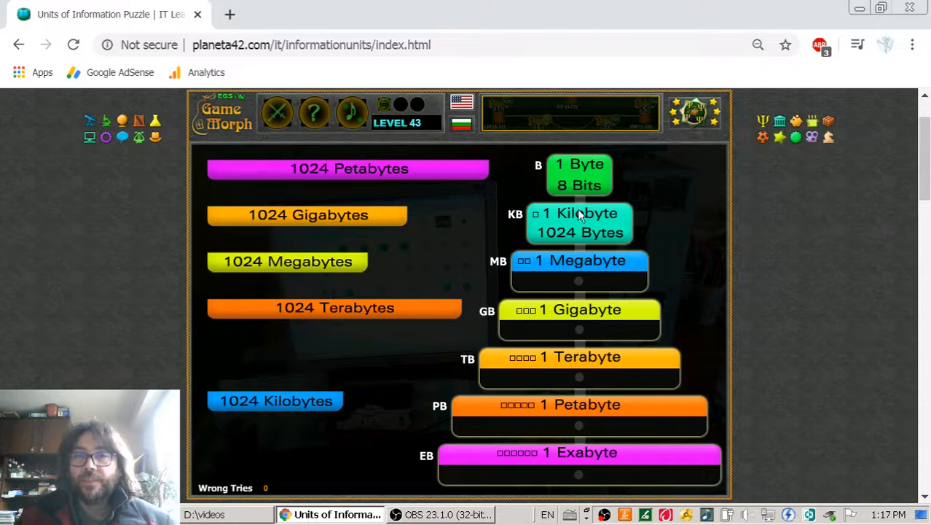
{"action": "mouse_move", "coordinate": [594, 226]}
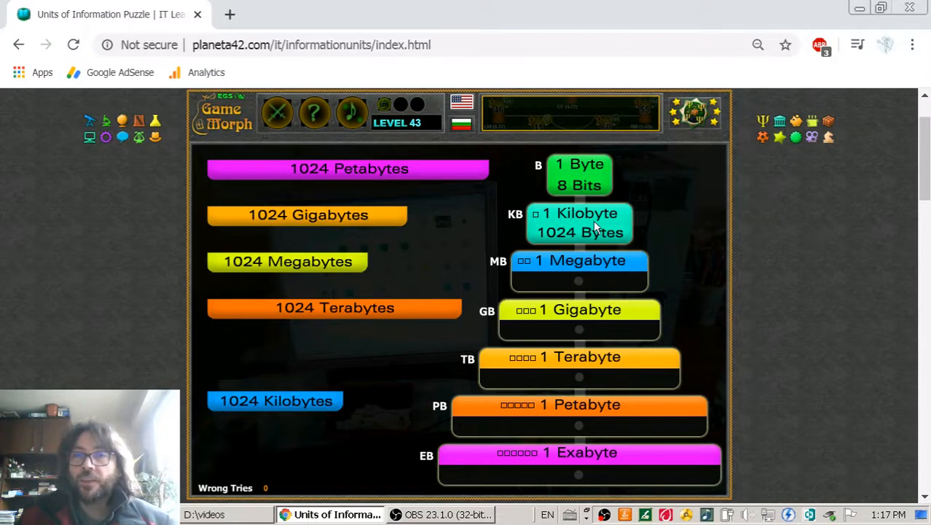
{"action": "mouse_move", "coordinate": [543, 240]}
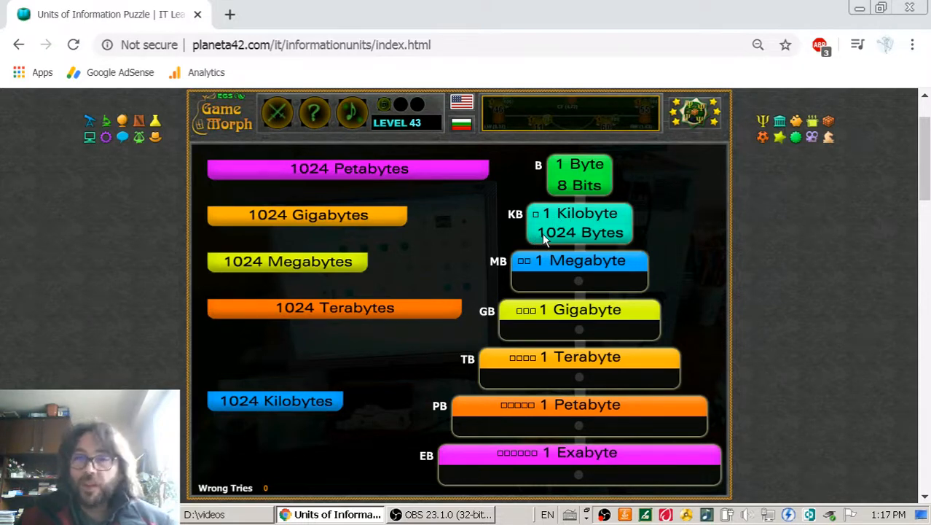
{"action": "mouse_move", "coordinate": [576, 244]}
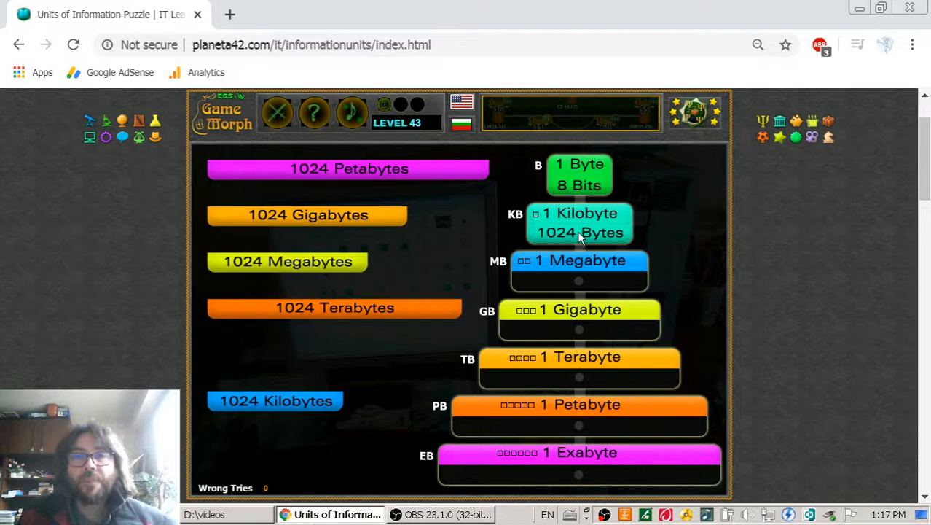
{"action": "mouse_move", "coordinate": [569, 222]}
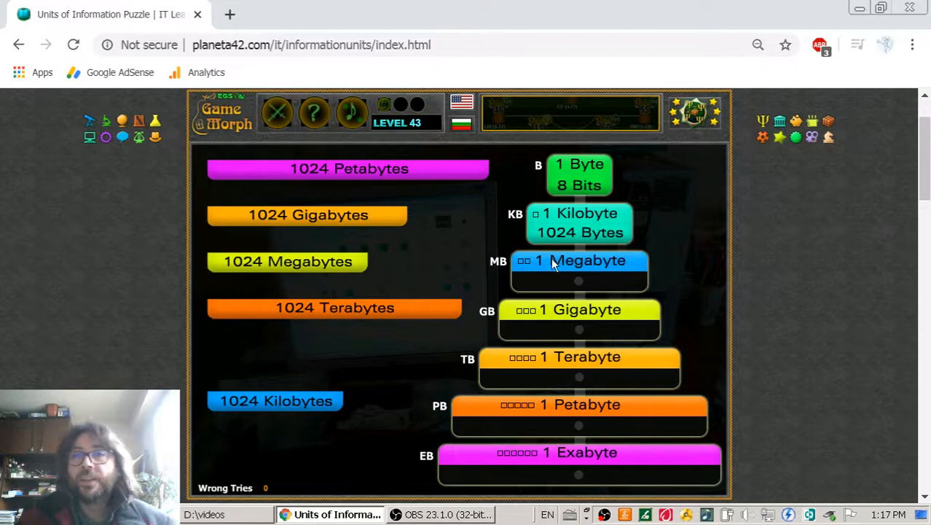
{"action": "mouse_move", "coordinate": [524, 268]}
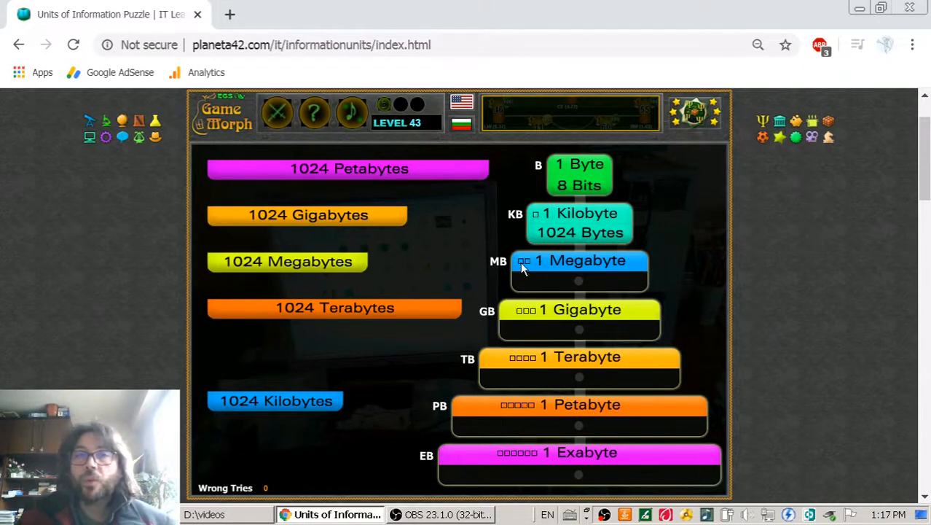
{"action": "mouse_move", "coordinate": [276, 407]}
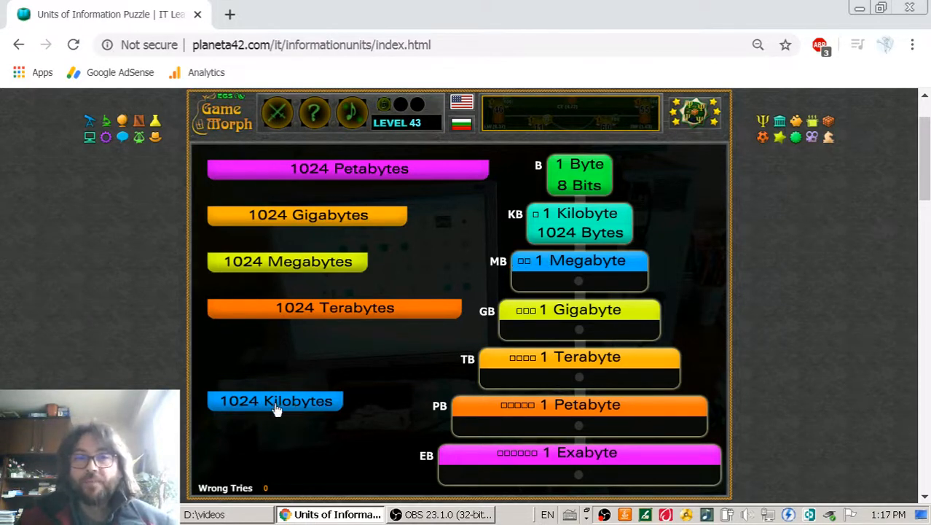
- Drag the blue '1024 Kilobytes' bar into the slot under 1 Megabyte
{"action": "left_click_drag", "start_coordinate": [275, 401], "coordinate": [421, 345]}
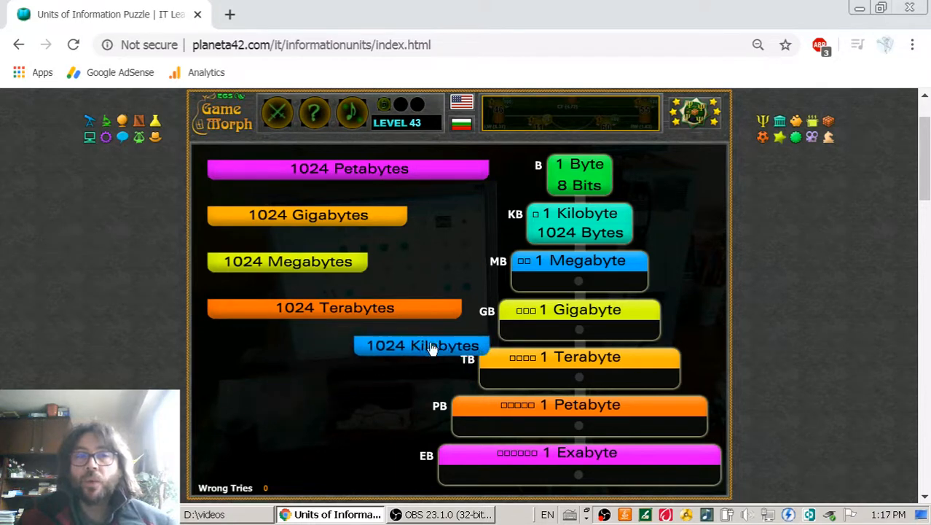
{"action": "left_click_drag", "start_coordinate": [423, 345], "coordinate": [580, 284]}
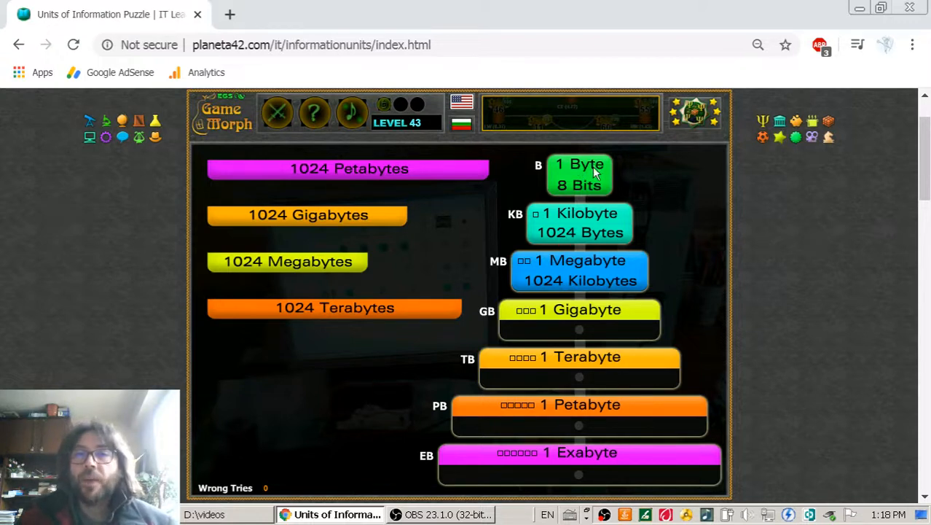
{"action": "mouse_move", "coordinate": [556, 267]}
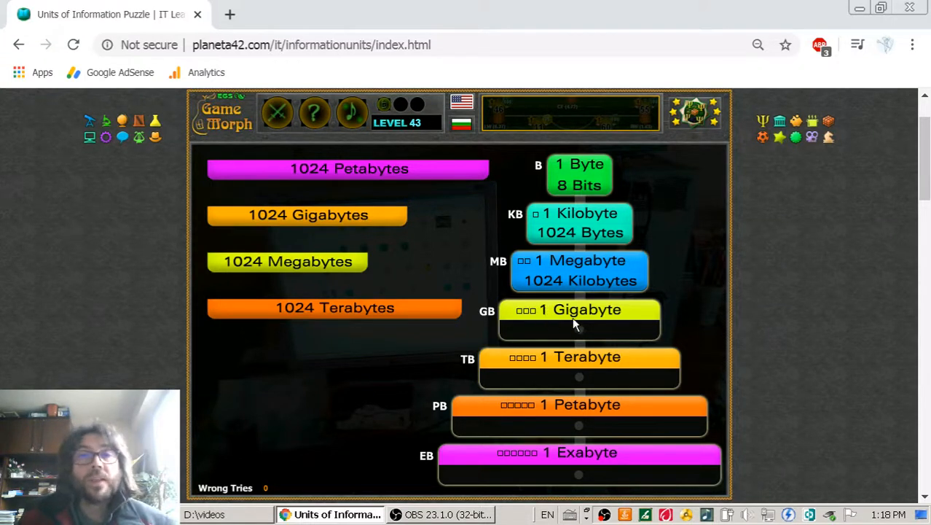
{"action": "mouse_move", "coordinate": [417, 278]}
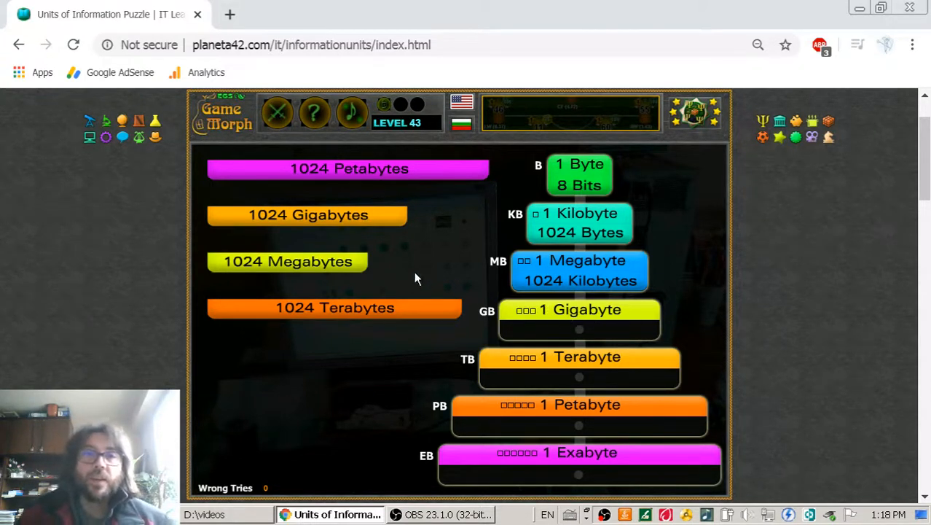
{"action": "mouse_move", "coordinate": [576, 310]}
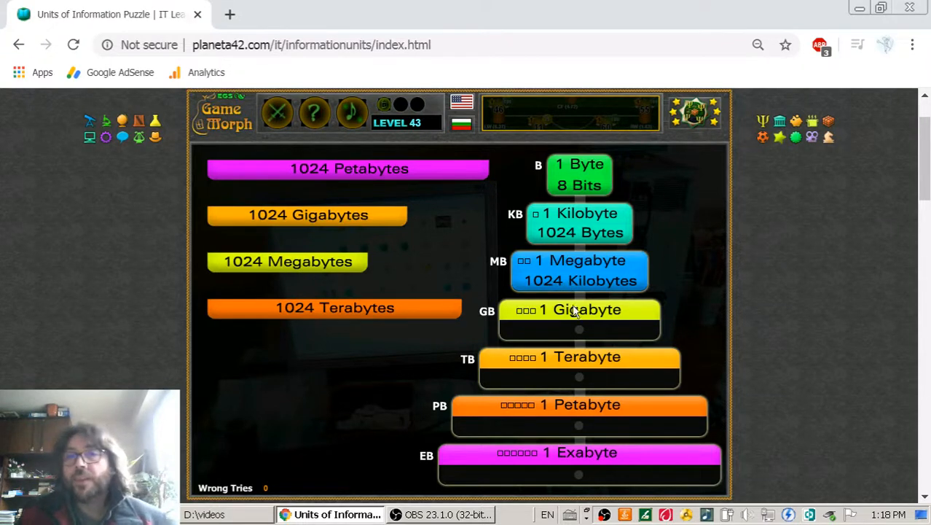
{"action": "mouse_move", "coordinate": [276, 266]}
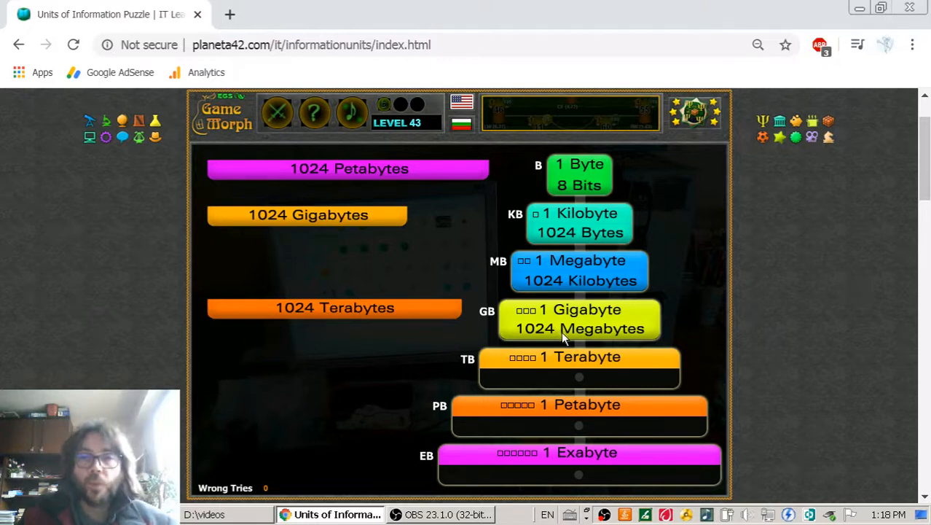
{"action": "mouse_move", "coordinate": [630, 342]}
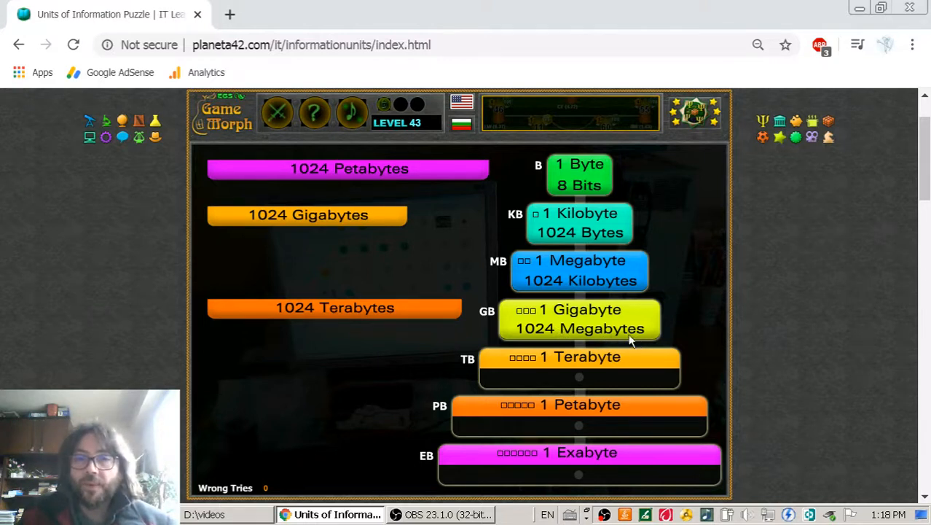
{"action": "mouse_move", "coordinate": [554, 336]}
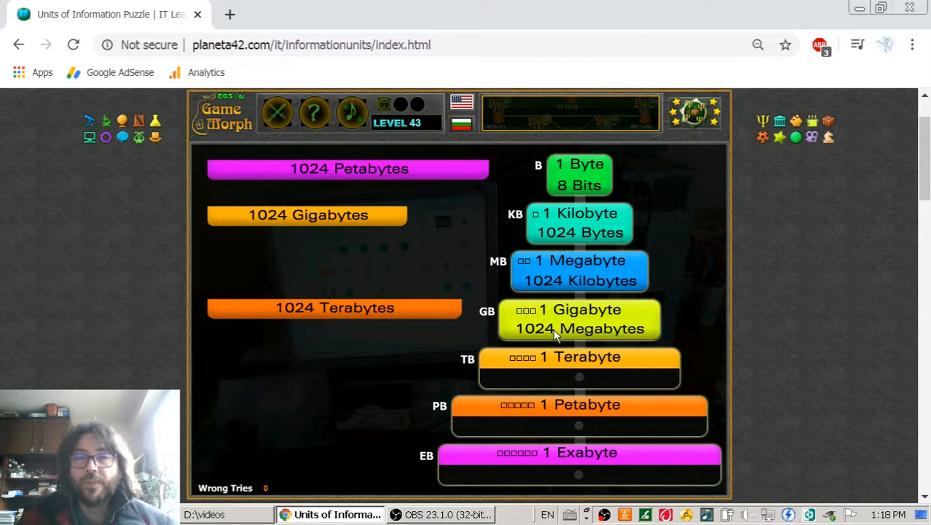
{"action": "mouse_move", "coordinate": [545, 364]}
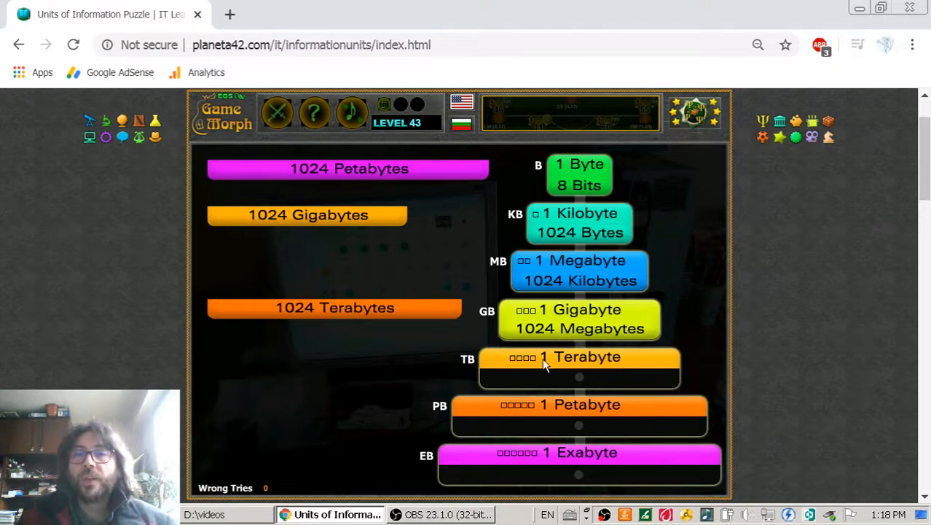
{"action": "mouse_move", "coordinate": [434, 306]}
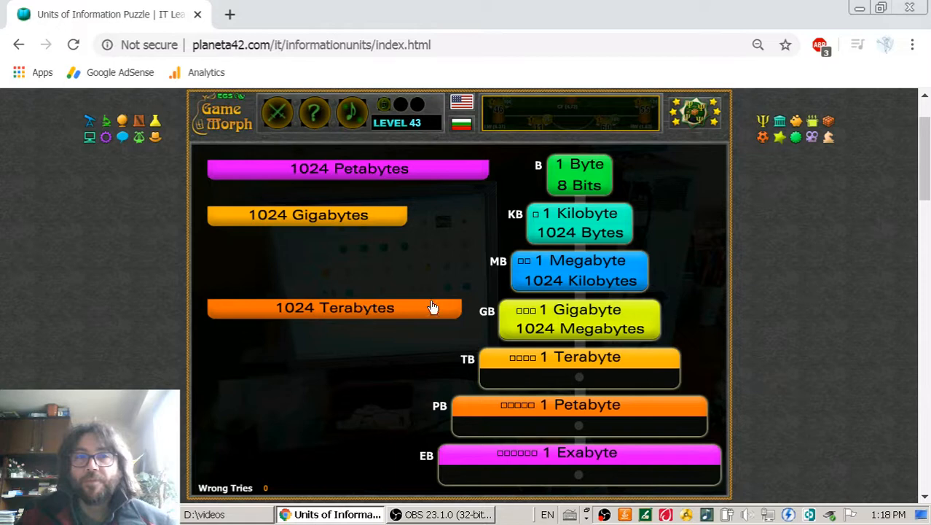
{"action": "mouse_move", "coordinate": [299, 224]}
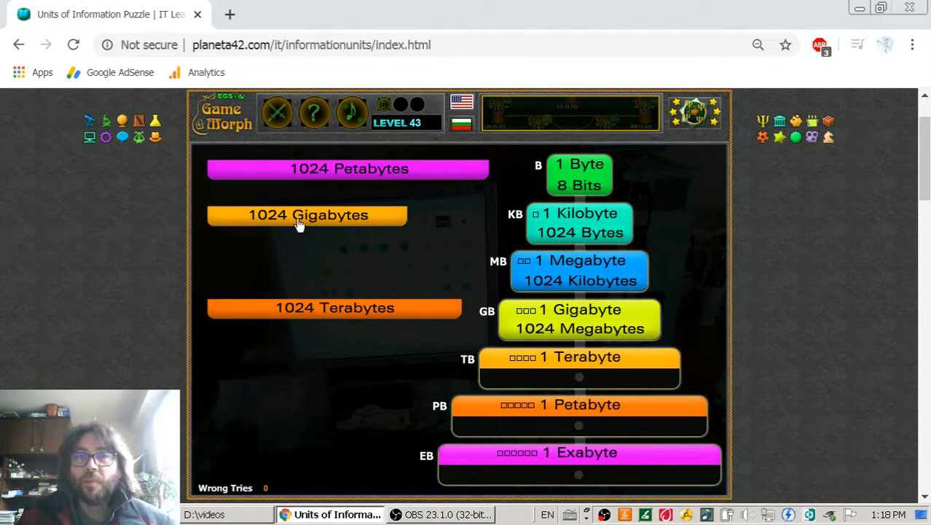
{"action": "mouse_move", "coordinate": [270, 224]}
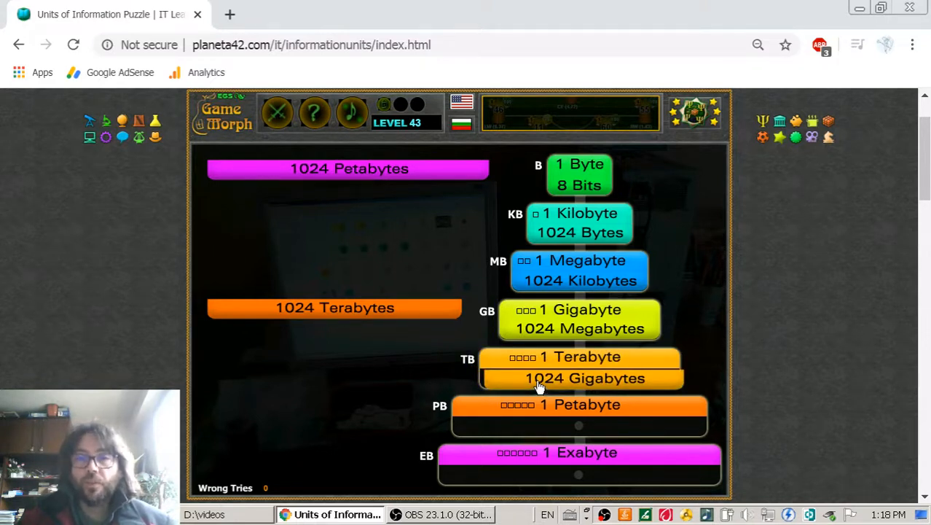
- Settle the orange '1024 Gigabytes' bar into the 1 Terabyte slot
{"action": "left_click", "coordinate": [579, 377]}
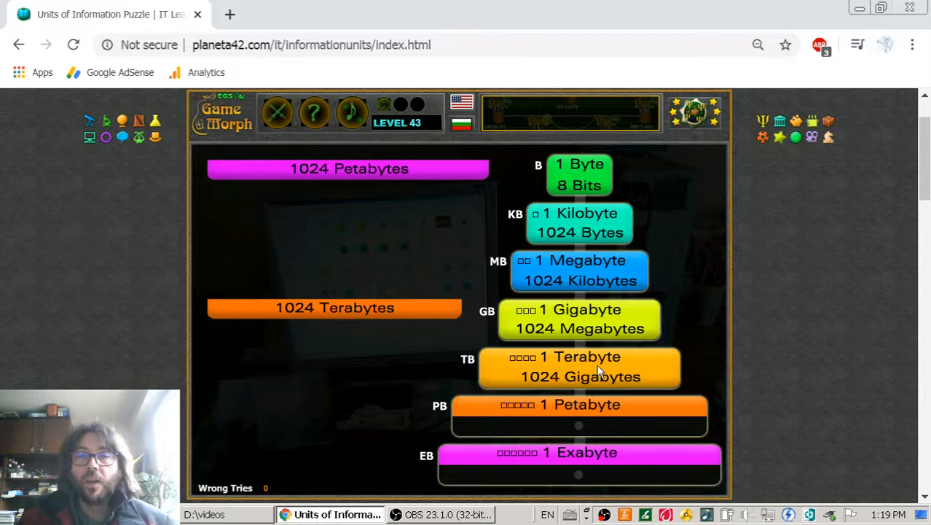
{"action": "mouse_move", "coordinate": [630, 385]}
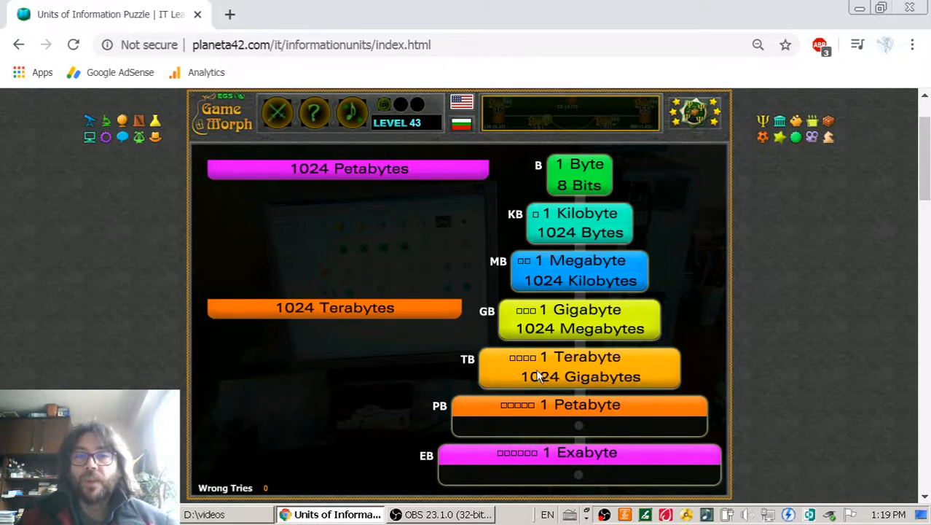
{"action": "mouse_move", "coordinate": [492, 368]}
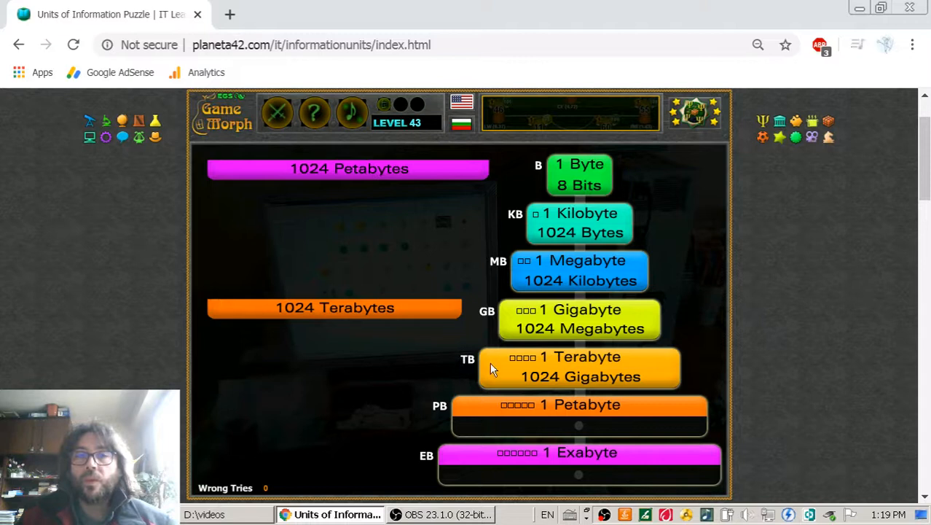
{"action": "mouse_move", "coordinate": [488, 324]}
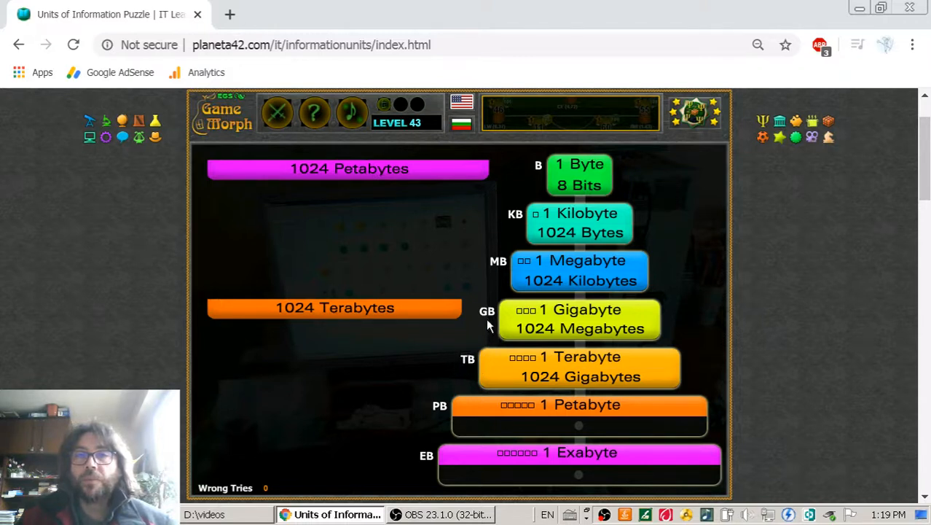
{"action": "mouse_move", "coordinate": [519, 224]}
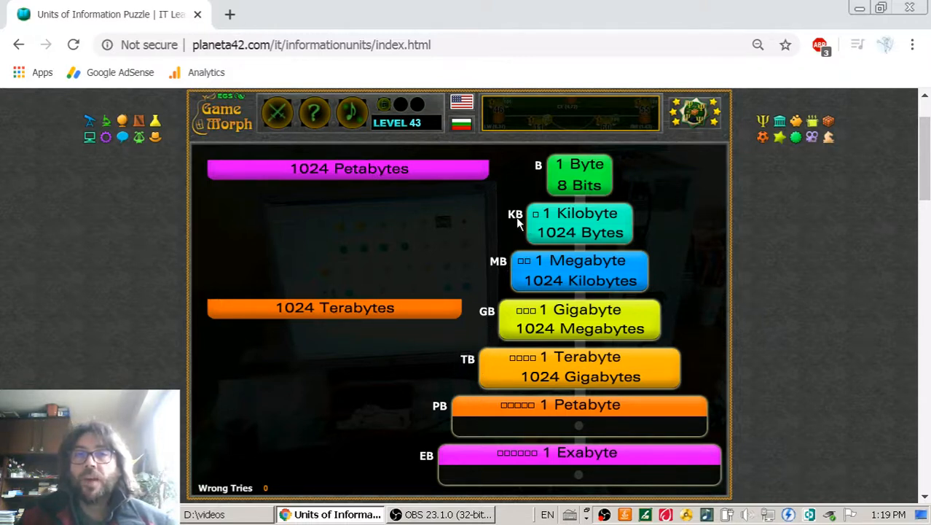
{"action": "mouse_move", "coordinate": [583, 244]}
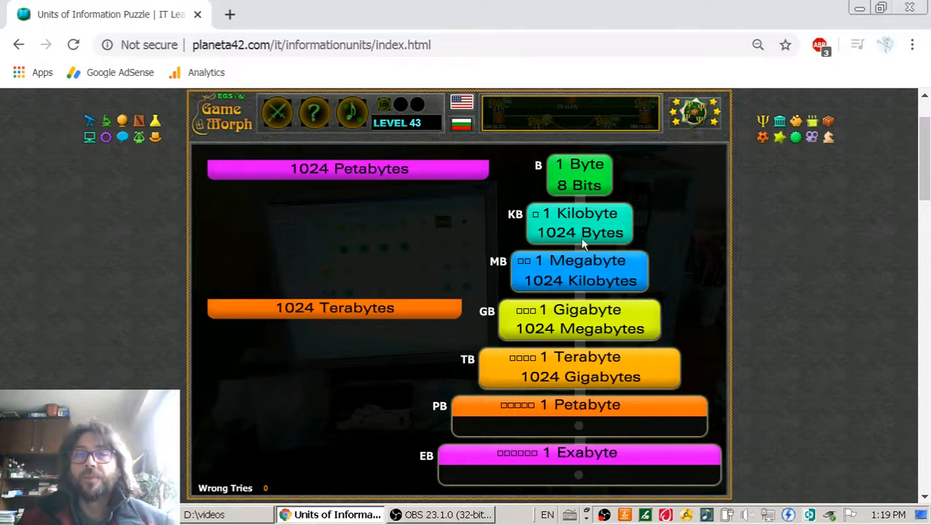
{"action": "mouse_move", "coordinate": [556, 386]}
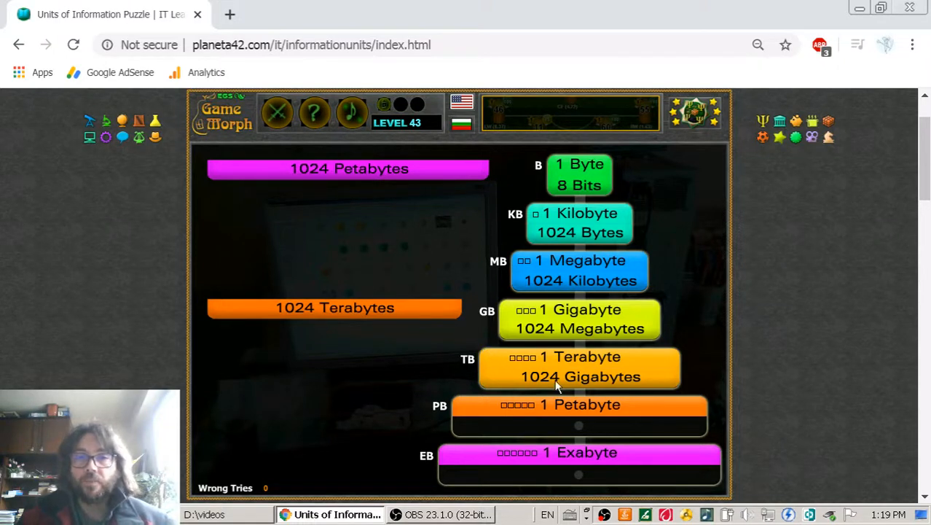
{"action": "mouse_move", "coordinate": [565, 411]}
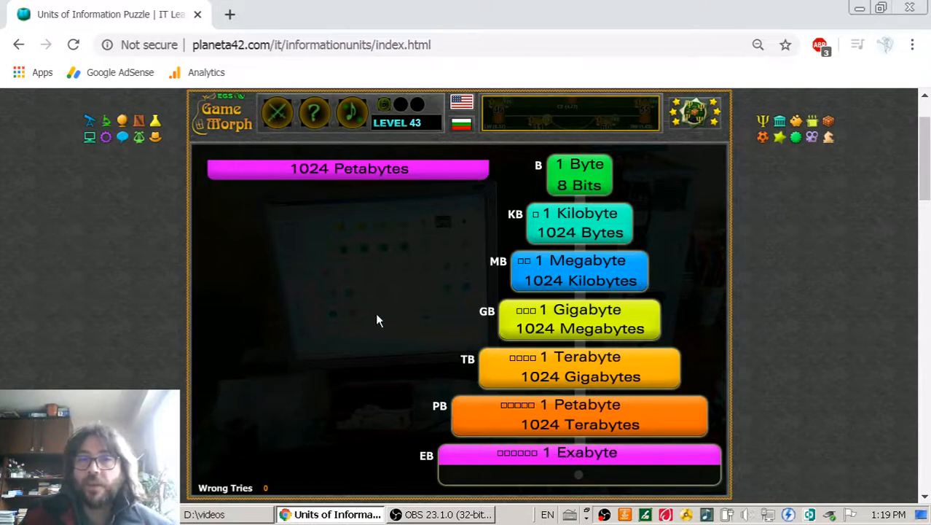
{"action": "mouse_move", "coordinate": [373, 296]}
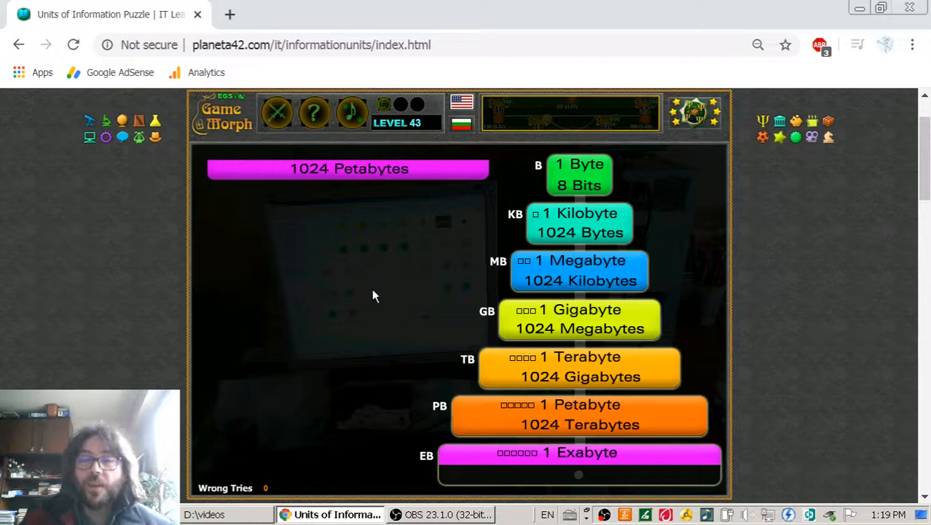
{"action": "mouse_move", "coordinate": [357, 269]}
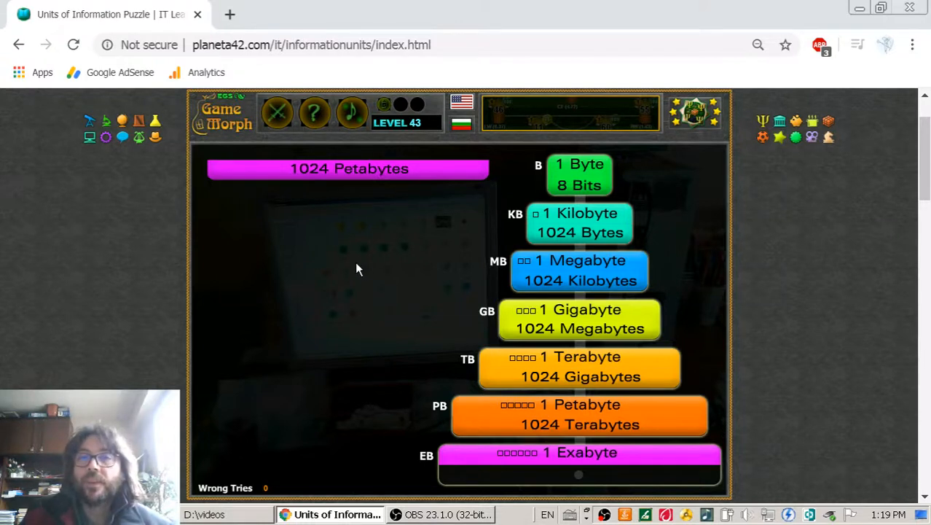
{"action": "mouse_move", "coordinate": [342, 170]}
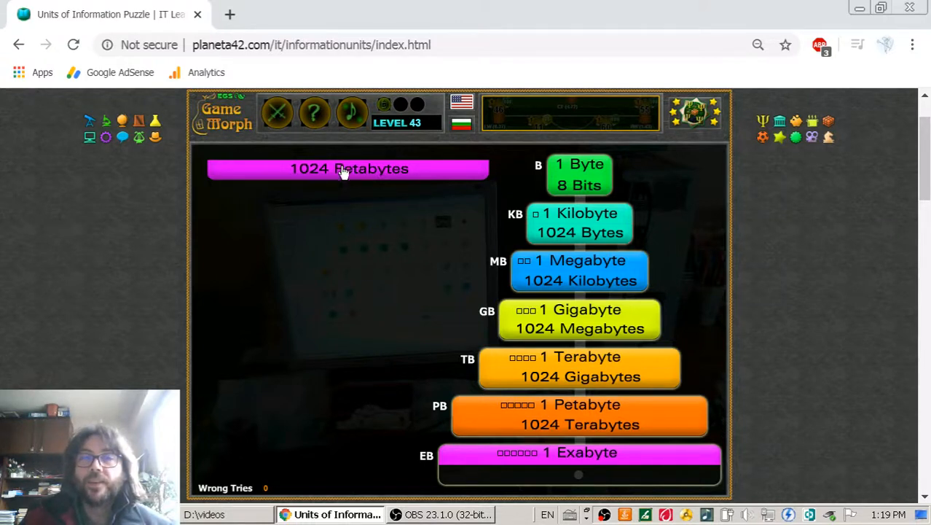
{"action": "mouse_move", "coordinate": [347, 243]}
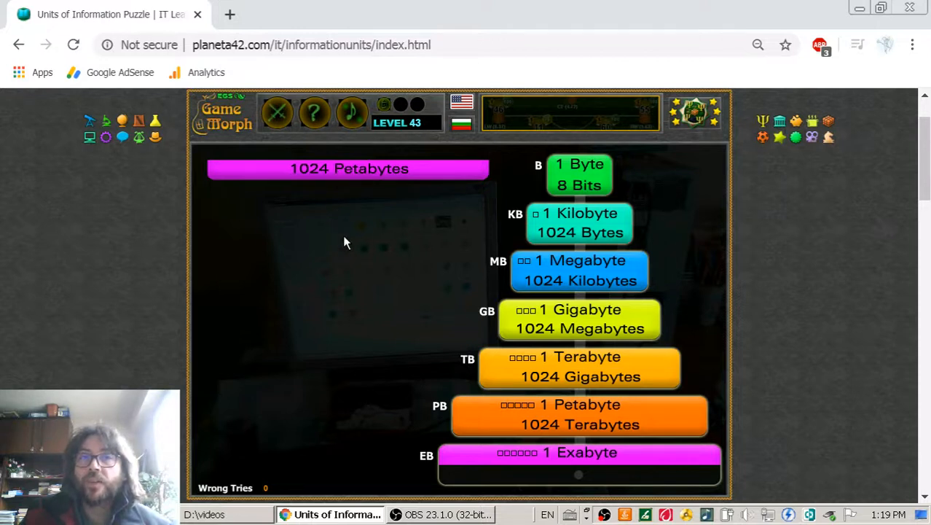
{"action": "mouse_move", "coordinate": [326, 178]}
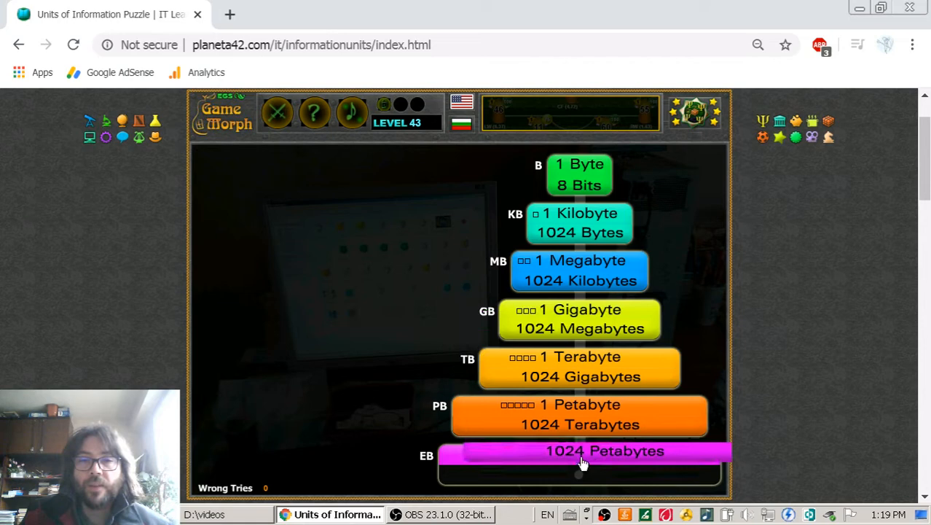
- Drop '1024 Petabytes' into the 1 Exabyte slot, completing level 43
{"action": "left_click", "coordinate": [579, 459]}
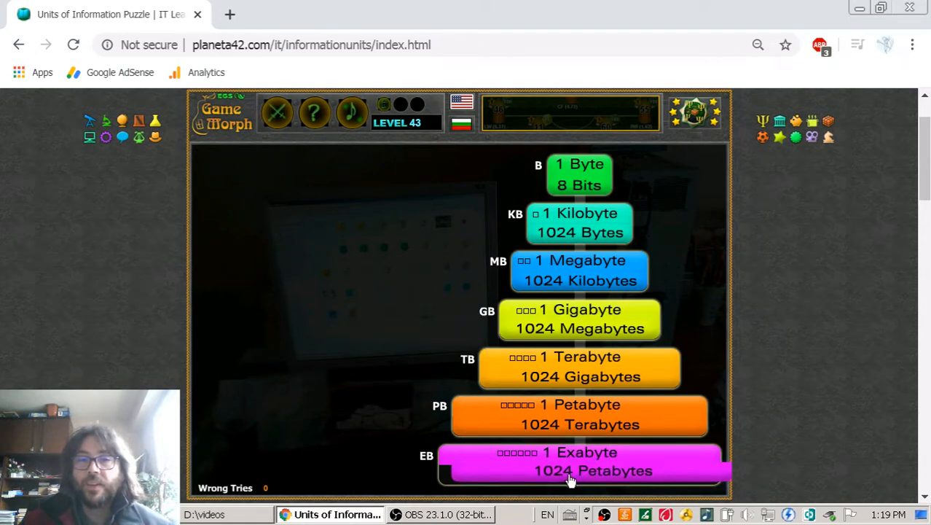
{"action": "left_click", "coordinate": [580, 470]}
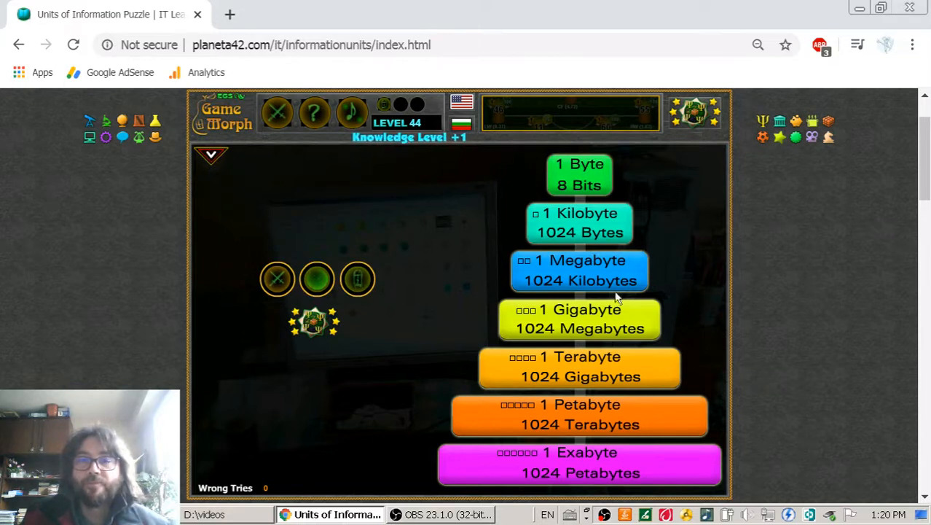
{"action": "mouse_move", "coordinate": [603, 197]}
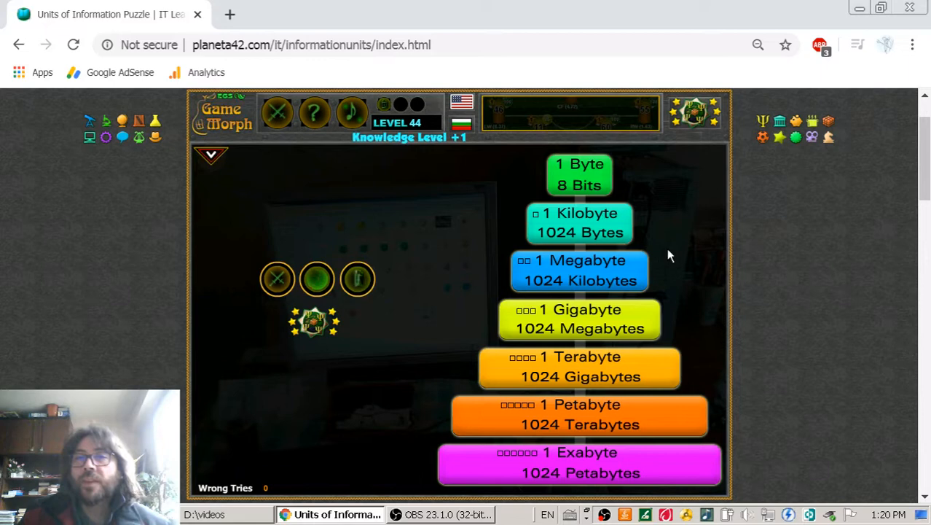
{"action": "mouse_move", "coordinate": [649, 316]}
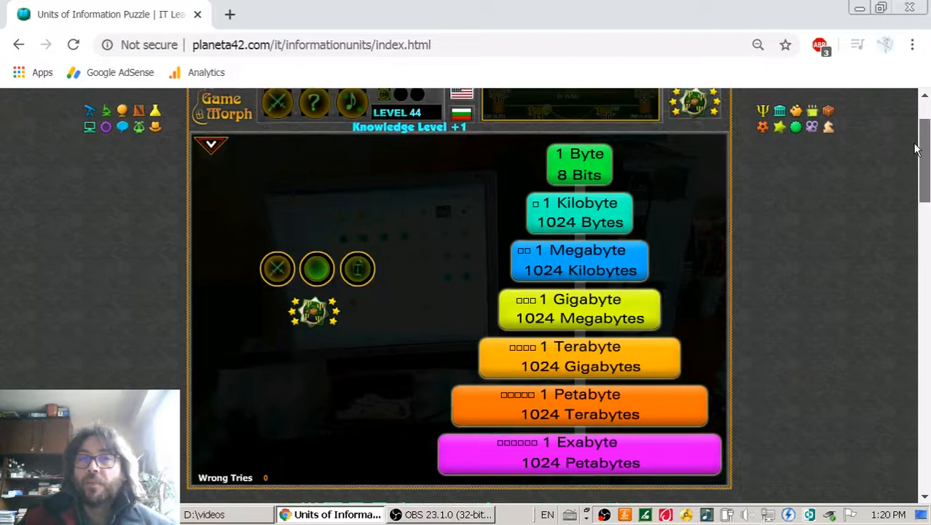
- Scroll down past the game to the 'Units of information' table
{"action": "scroll", "scroll_direction": "down", "scroll_amount": 3}
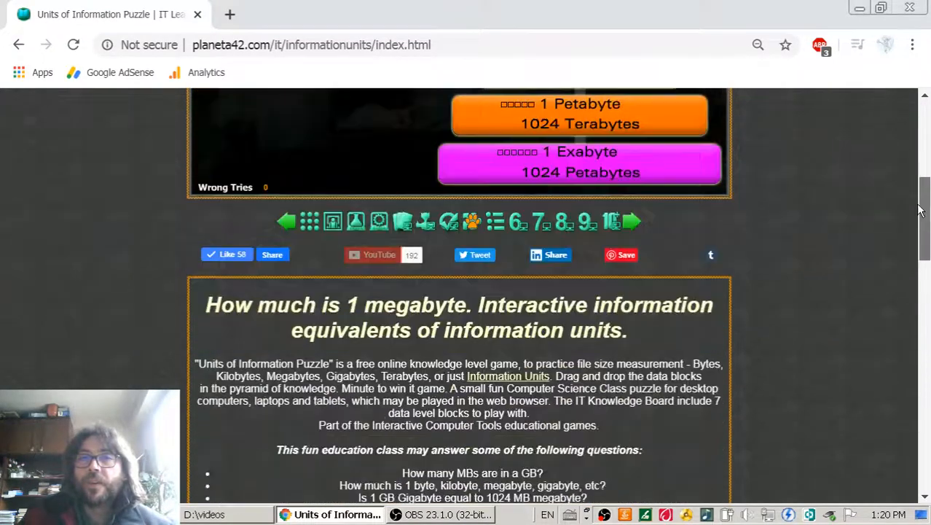
{"action": "scroll", "scroll_direction": "down", "scroll_amount": 3}
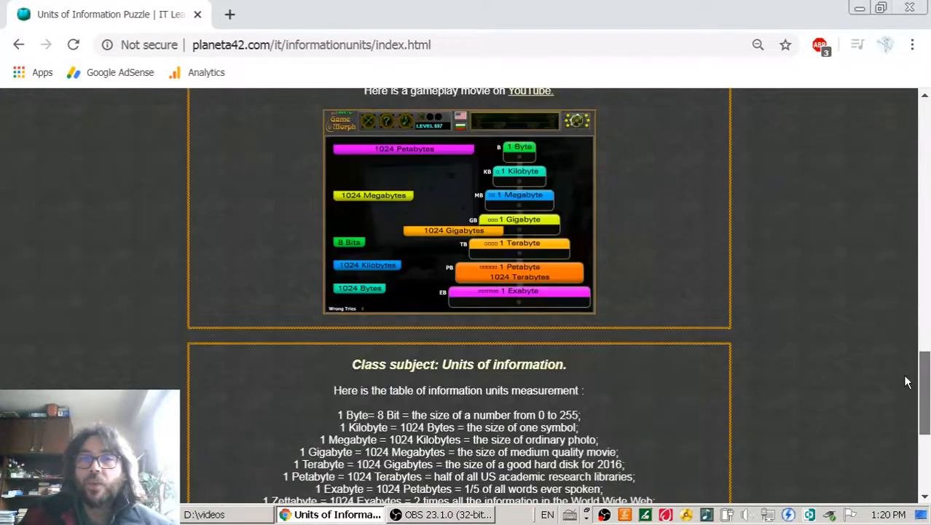
{"action": "scroll", "scroll_direction": "down", "scroll_amount": 3}
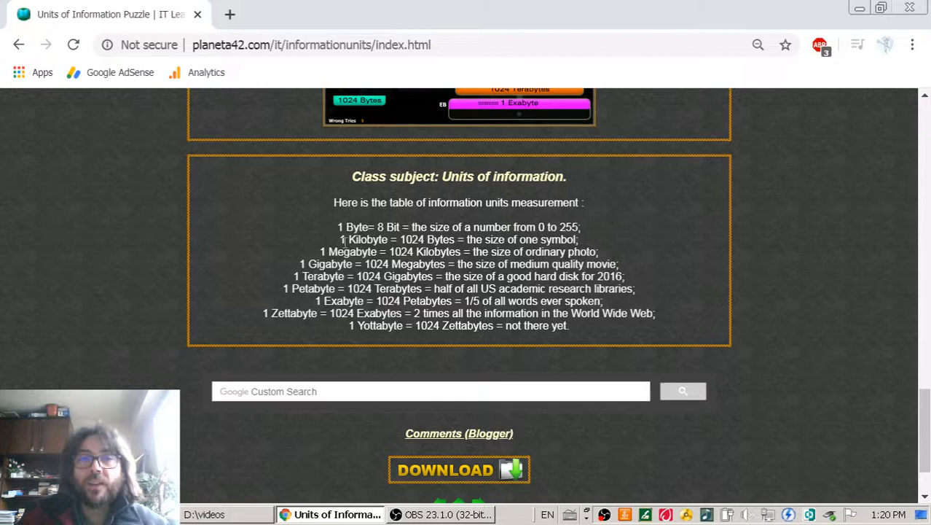
{"action": "double_click", "coordinate": [359, 239]}
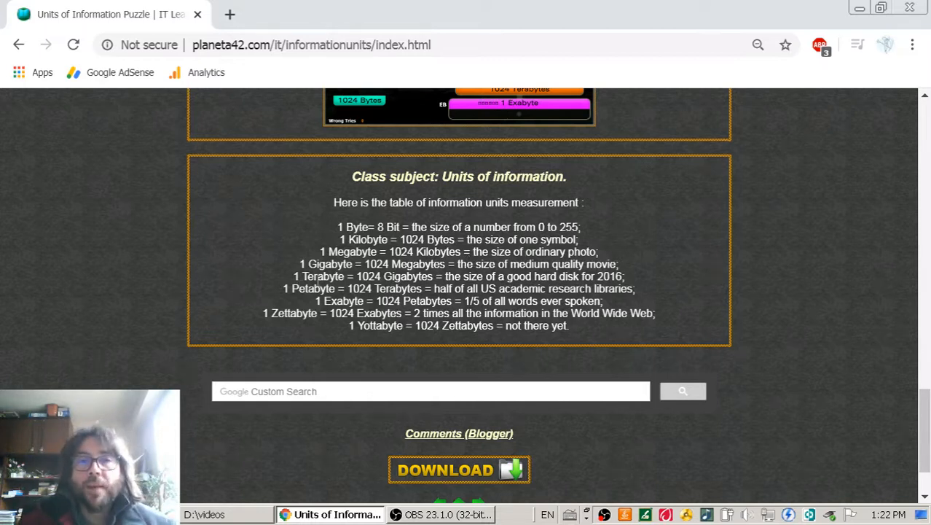
{"action": "mouse_move", "coordinate": [441, 276]}
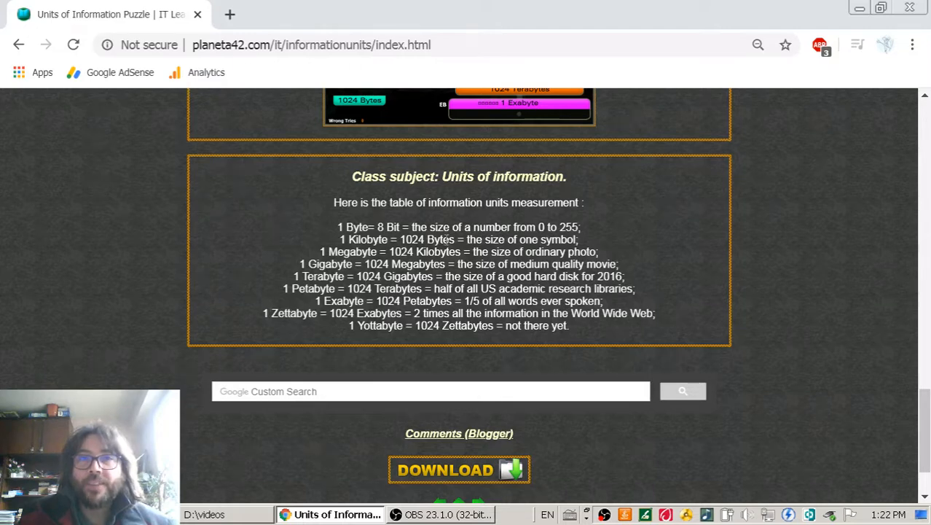
{"action": "mouse_move", "coordinate": [924, 317]}
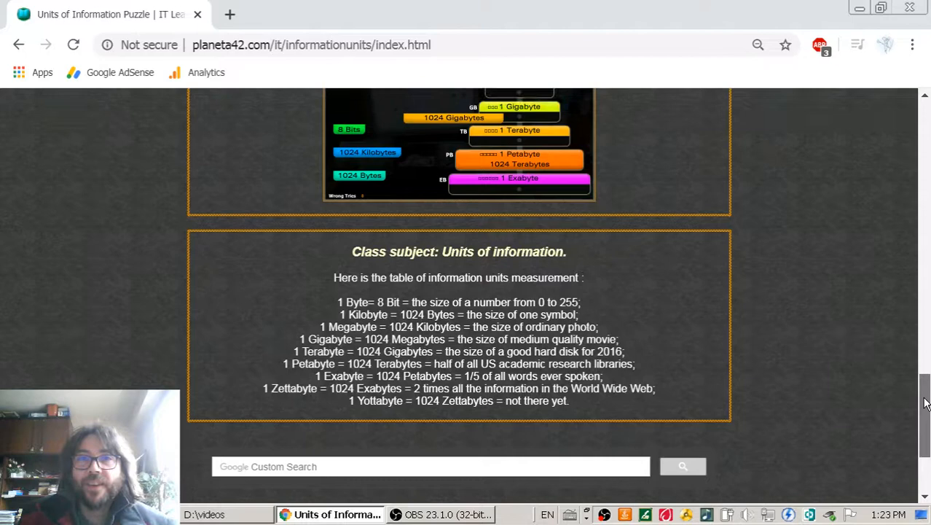
{"action": "scroll", "scroll_direction": "down", "scroll_amount": 3}
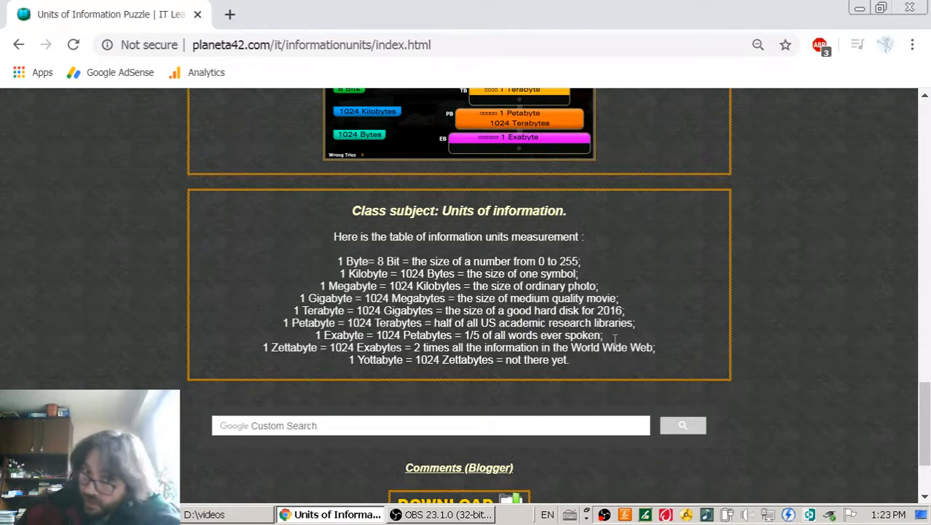
{"action": "mouse_move", "coordinate": [654, 346]}
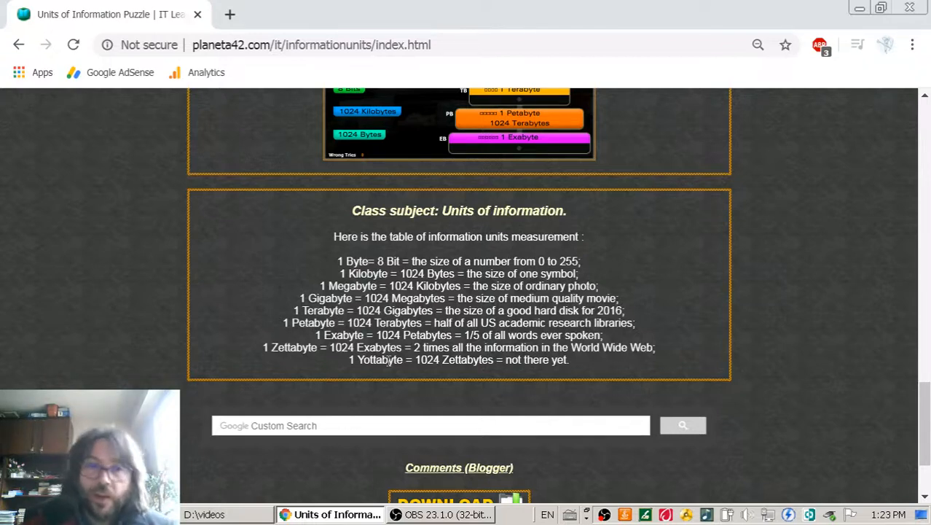
{"action": "mouse_move", "coordinate": [353, 481]}
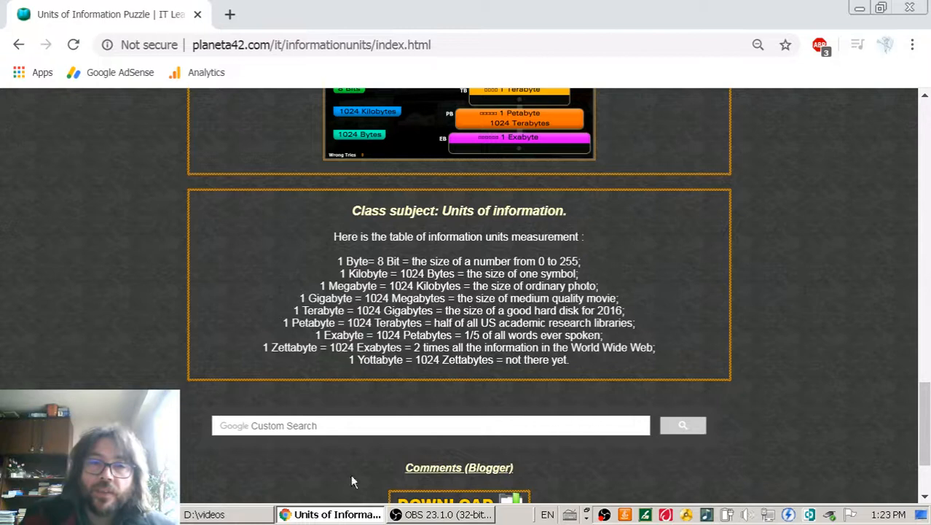
{"action": "mouse_move", "coordinate": [438, 472]}
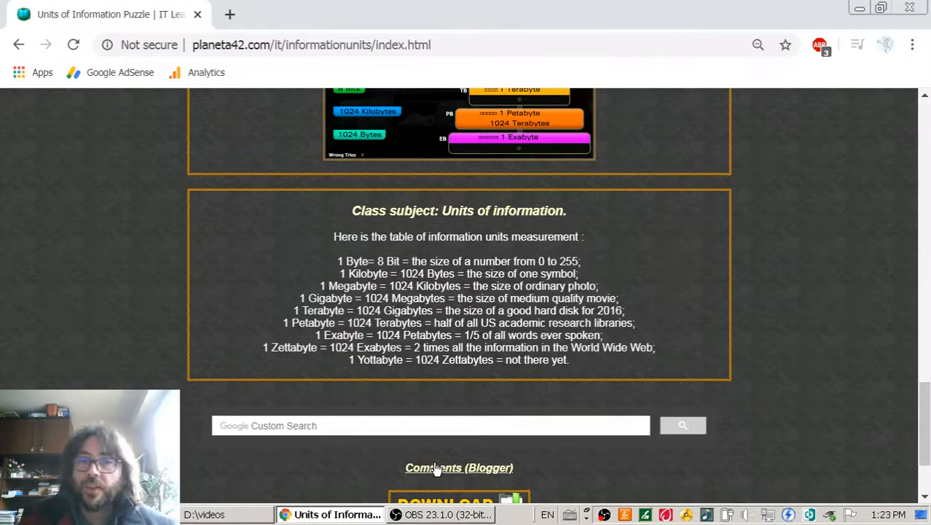
{"action": "mouse_move", "coordinate": [669, 371]}
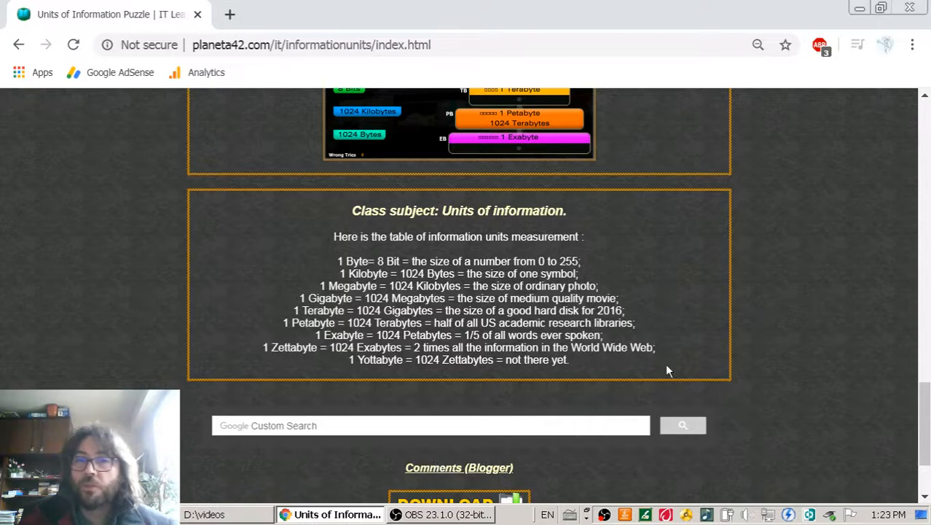
{"action": "mouse_move", "coordinate": [470, 285]}
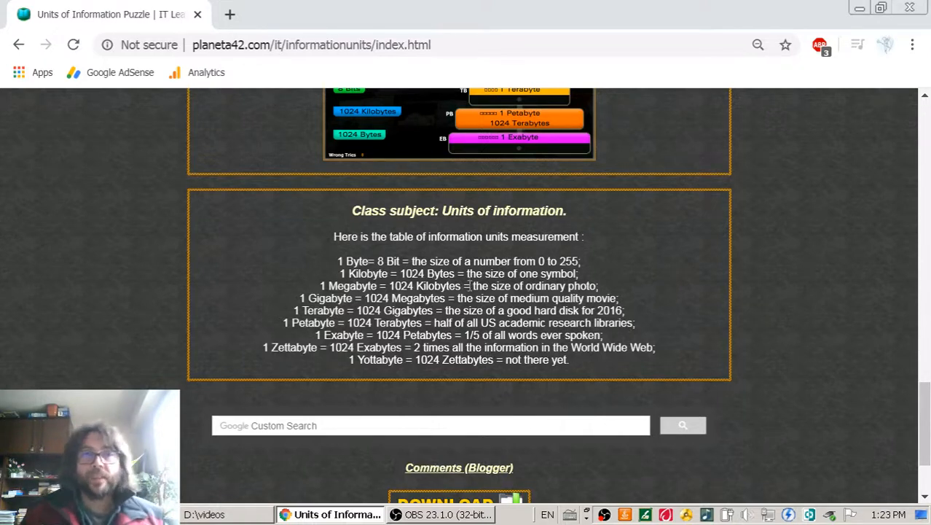